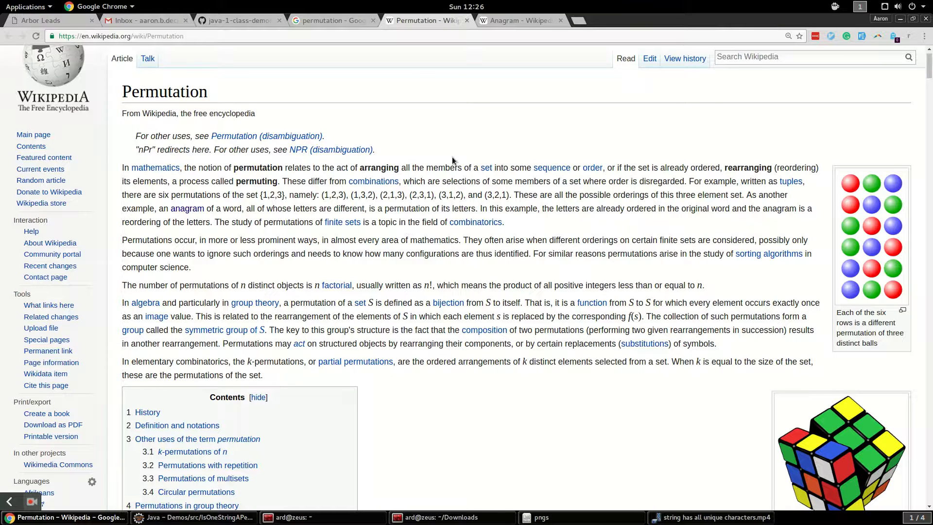
Highlight and then clear the permutation definition paragraph in the browser article
{"action": "left_click_drag", "start_coordinate": [123, 167], "coordinate": [473, 182]}
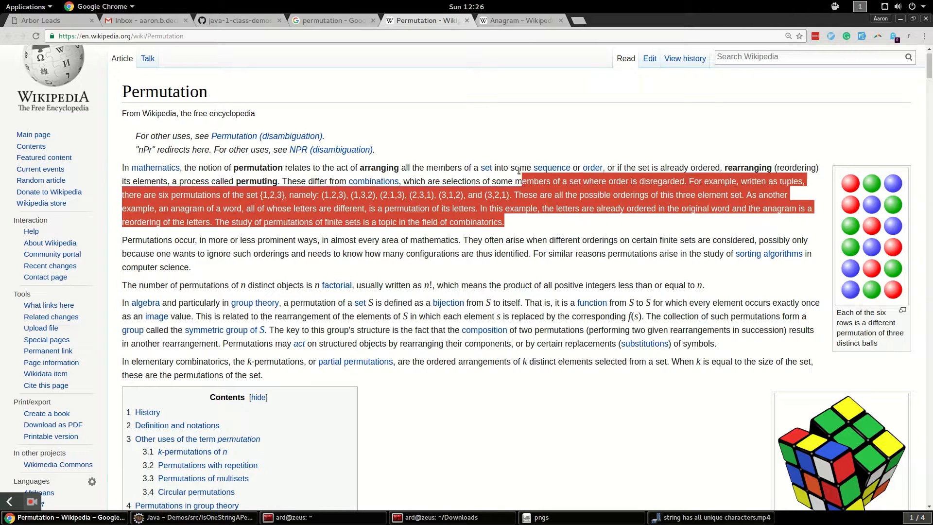
{"action": "left_click", "coordinate": [519, 159]}
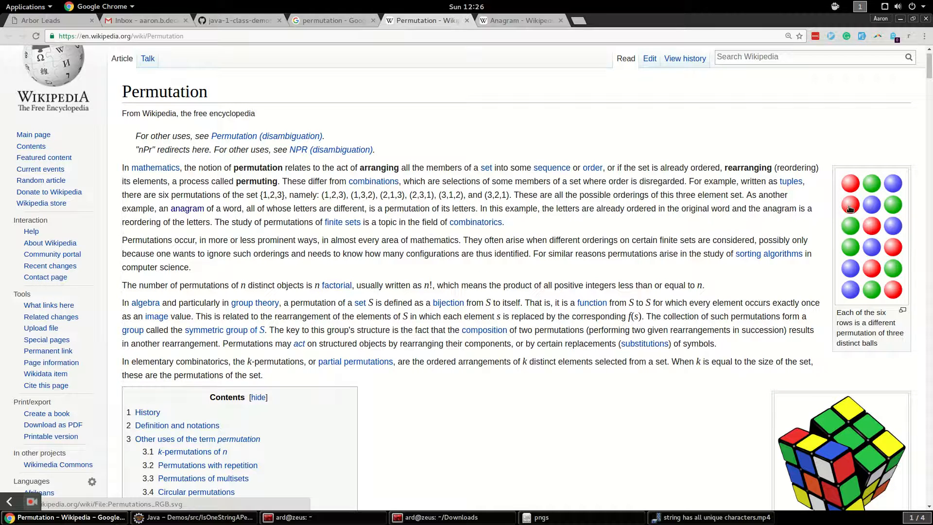
{"action": "mouse_move", "coordinate": [889, 213]}
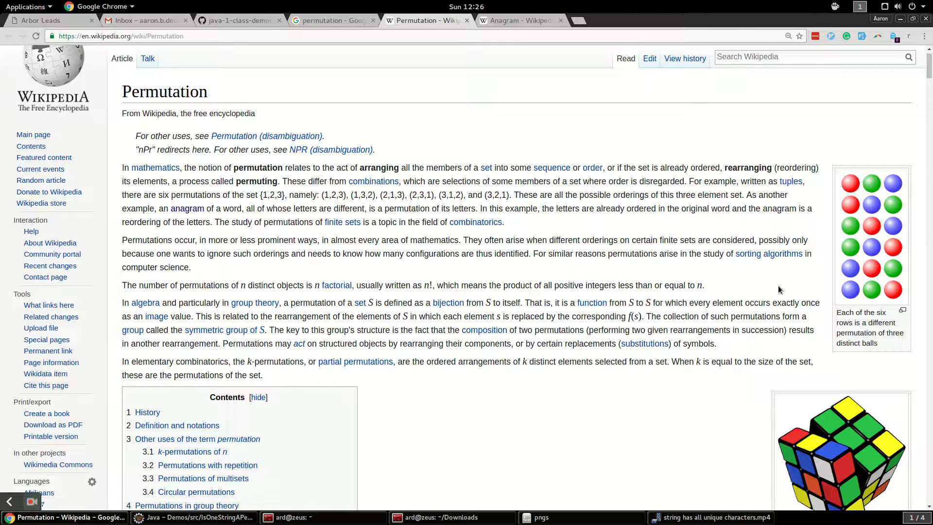
Read down the Anagram article to the Examples section, noting the William Shakespeare anagram
{"action": "left_click", "coordinate": [516, 21]}
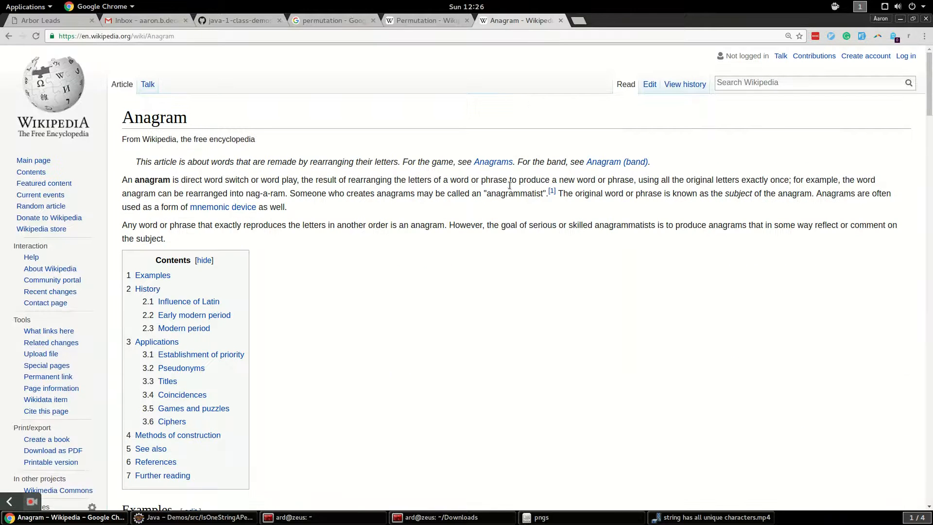
{"action": "scroll", "scroll_direction": "down", "scroll_amount": 3}
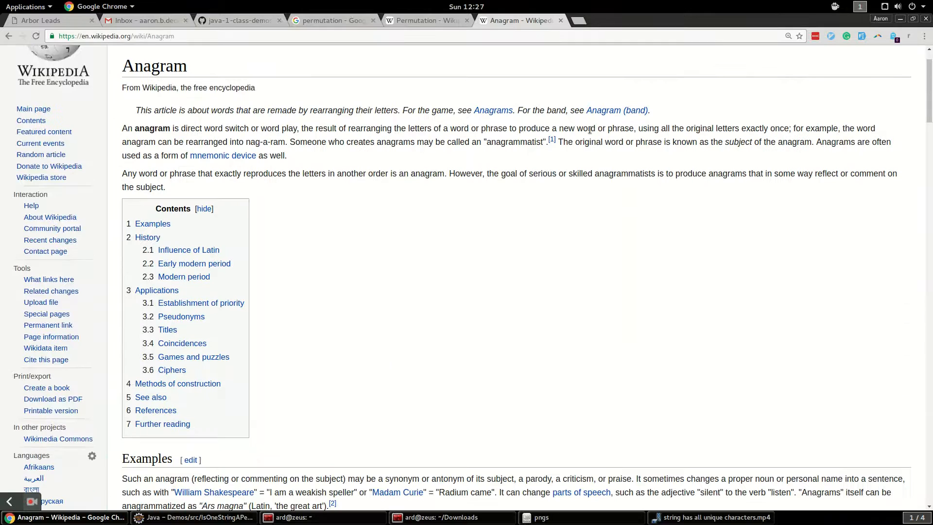
{"action": "scroll", "scroll_direction": "down", "scroll_amount": 3}
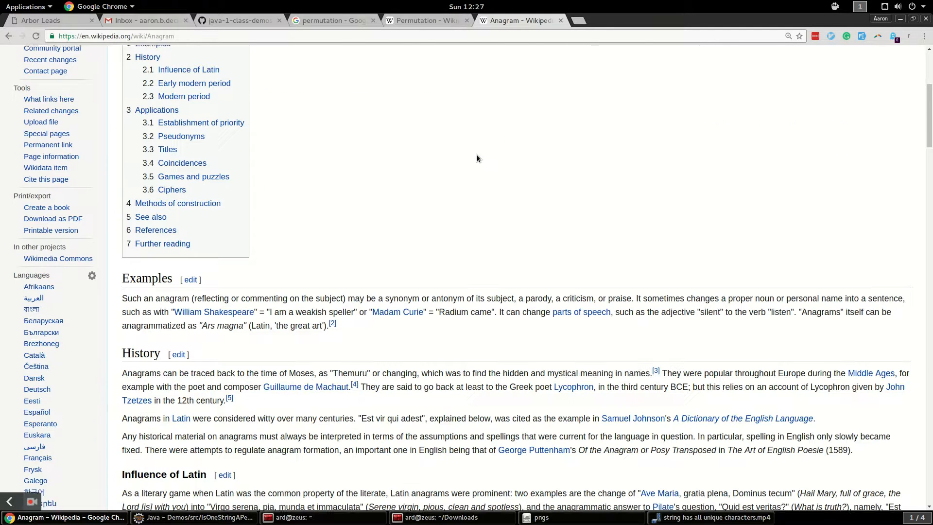
{"action": "scroll", "scroll_direction": "down", "scroll_amount": 3}
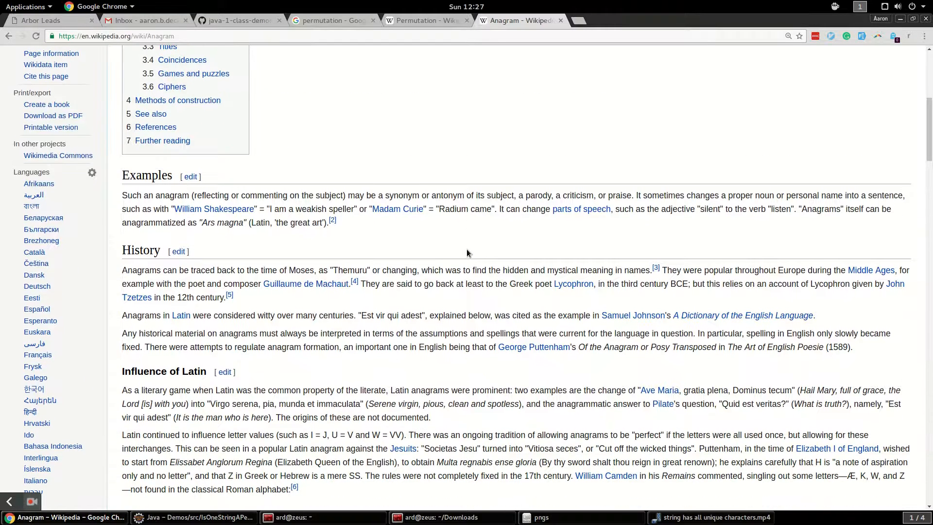
{"action": "mouse_move", "coordinate": [185, 222]}
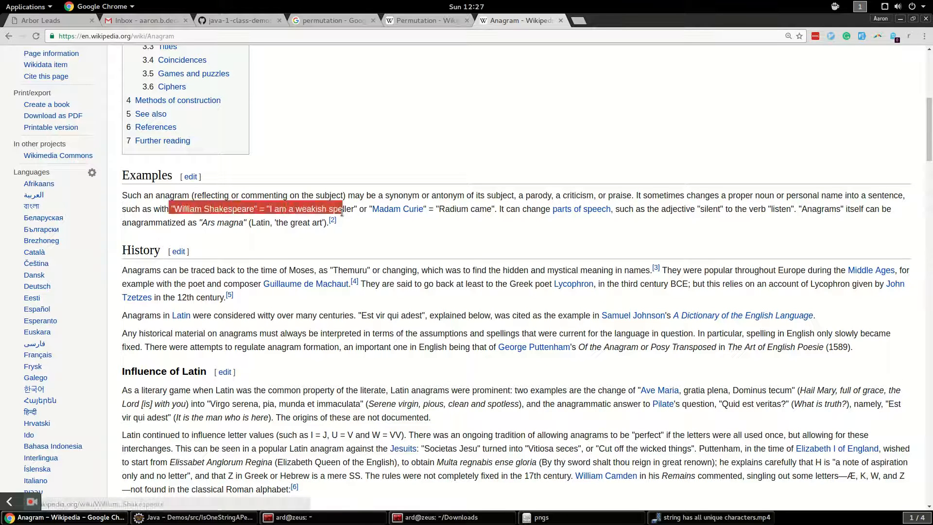
{"action": "left_click", "coordinate": [362, 234]}
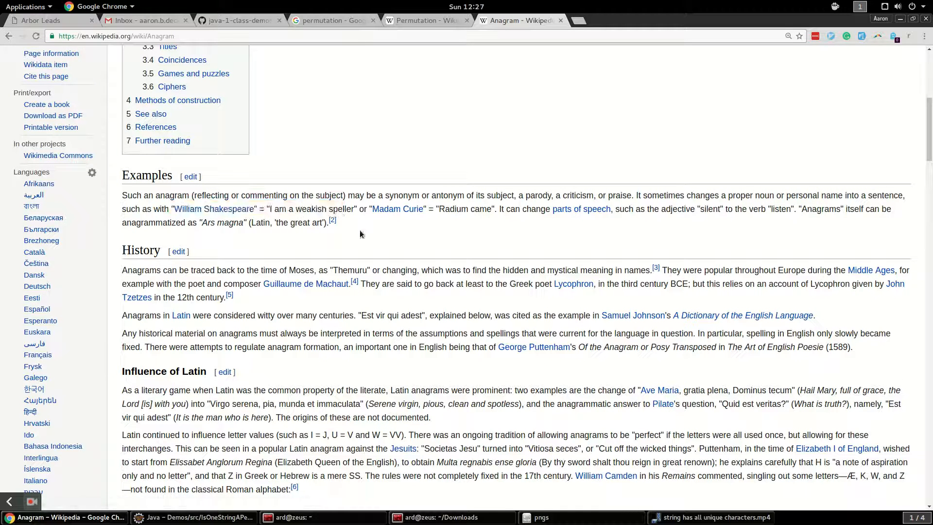
{"action": "left_click", "coordinate": [175, 517]}
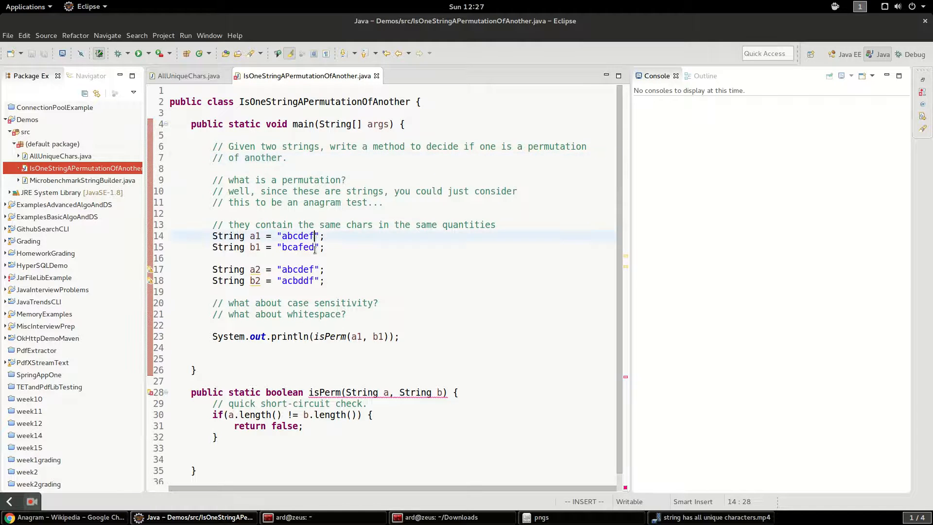
Place the cursor inside isPerm on the empty line below the length check
{"action": "scroll", "scroll_direction": "down", "scroll_amount": 3}
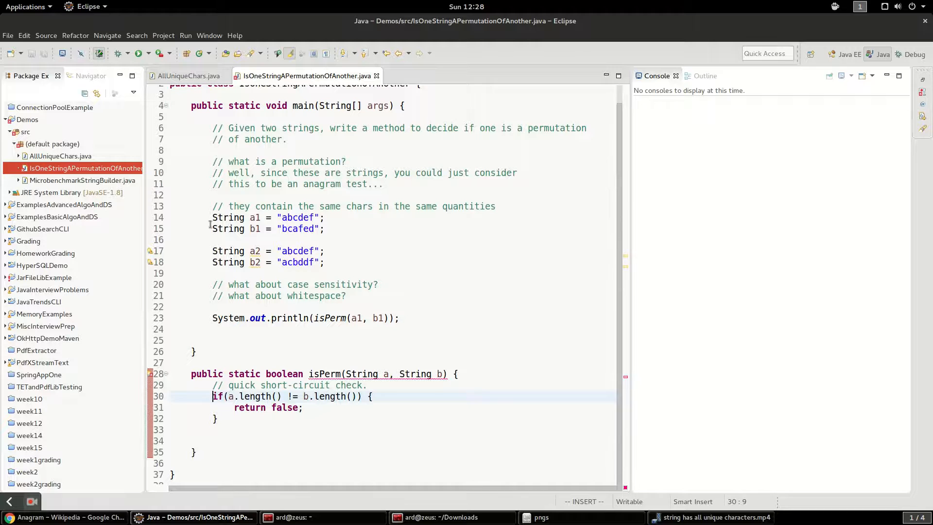
{"action": "left_click", "coordinate": [325, 228]}
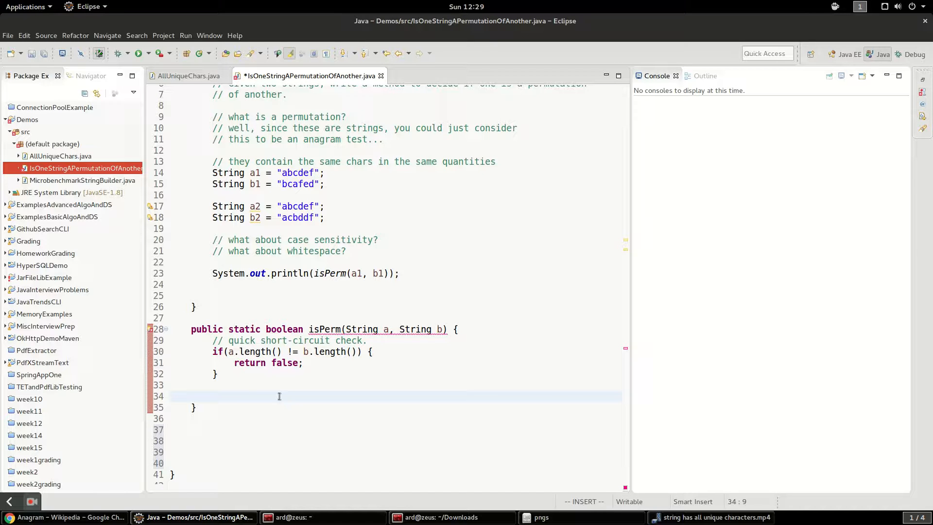
{"action": "left_click", "coordinate": [214, 396]}
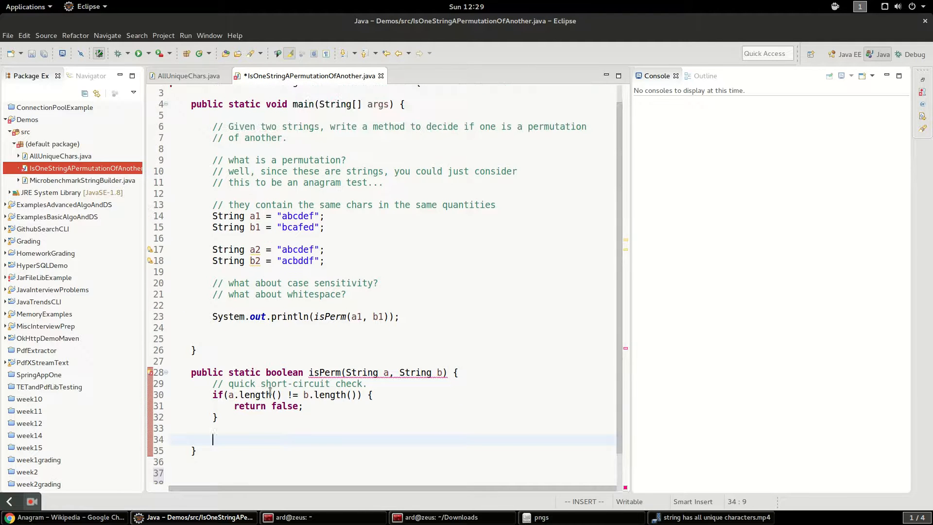
{"action": "scroll", "scroll_direction": "down", "scroll_amount": 3}
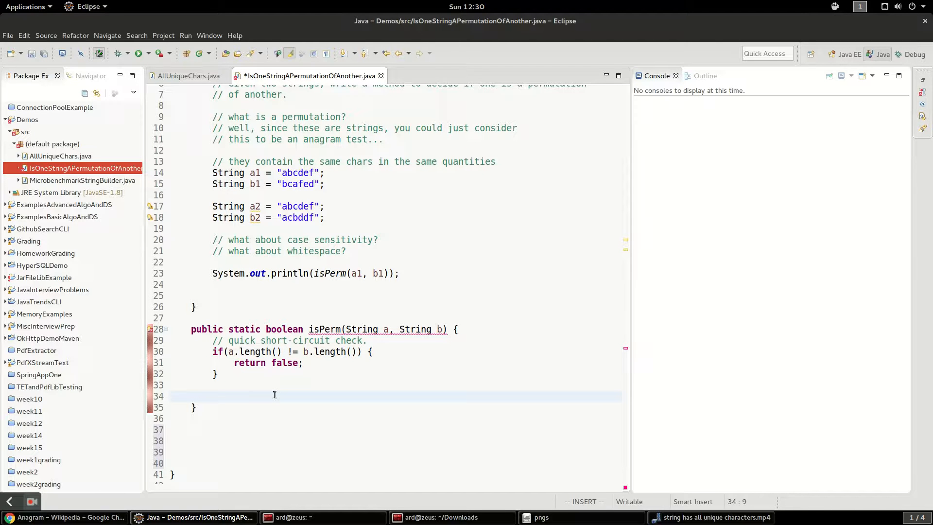
Add the comments "// n * log(n)" and "// linear soln (n)" with a blank line between them
{"action": "type", "text": "// n *"}
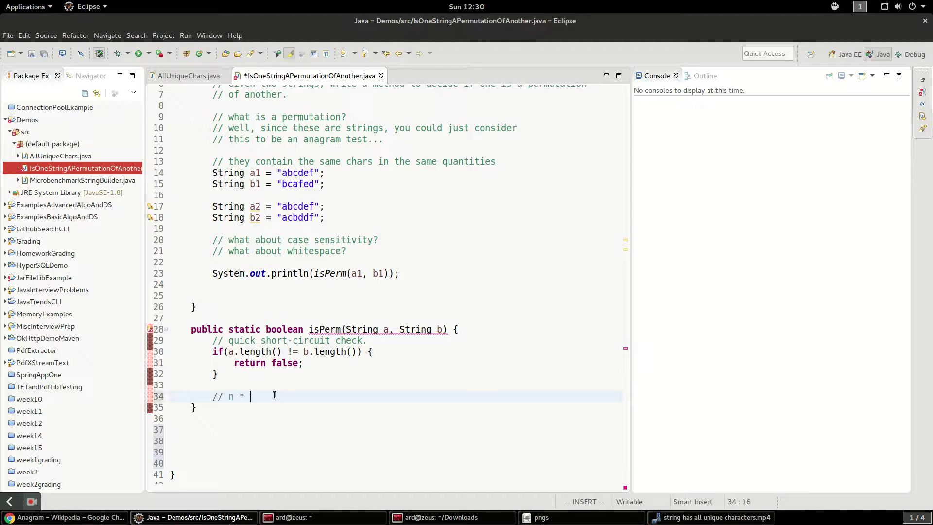
{"action": "type", "text": "log"}
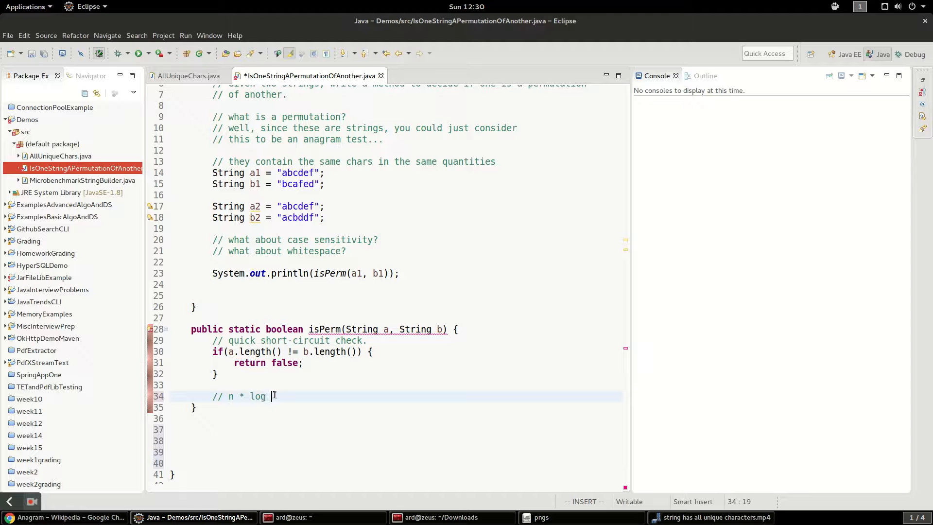
{"action": "type", "text": "(n)"}
{"action": "type", "text": "//"}
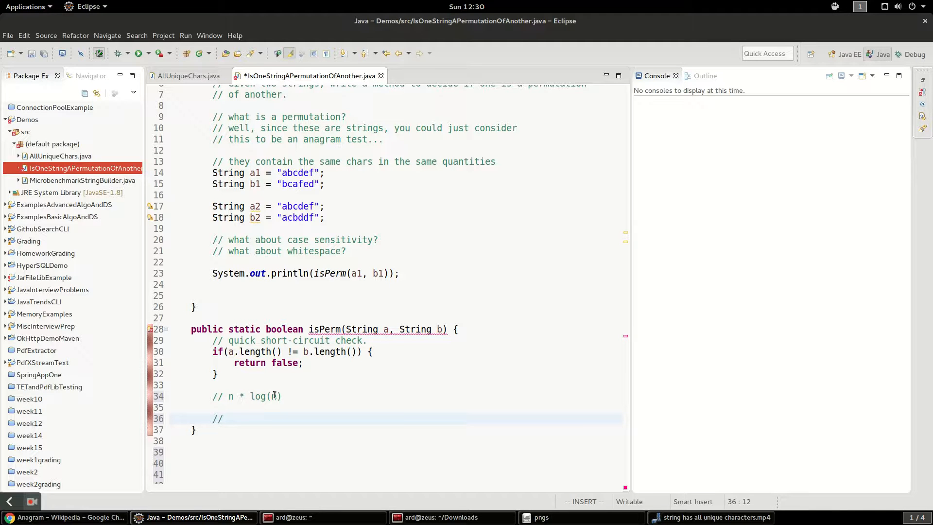
{"action": "type", "text": "\" \""}
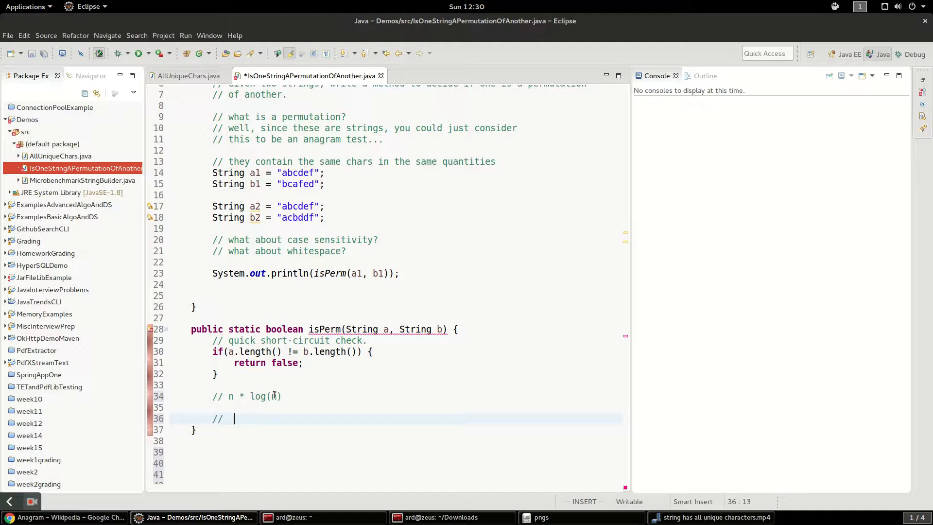
{"action": "type", "text": "linear"}
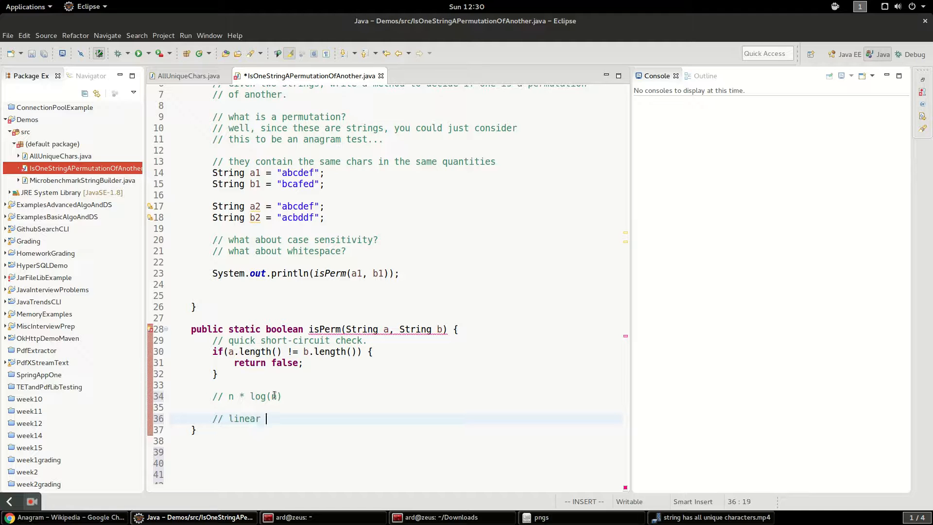
{"action": "type", "text": "soln (n"}
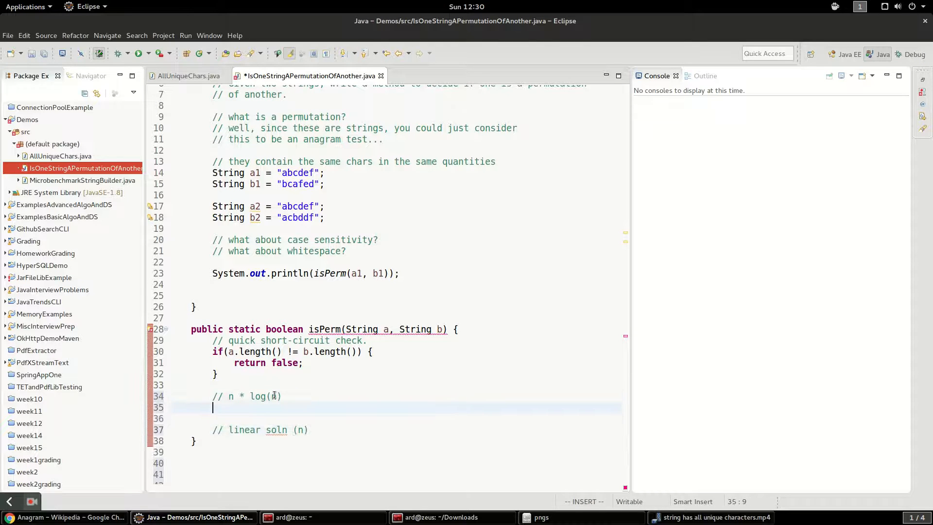
{"action": "key", "text": "Return"}
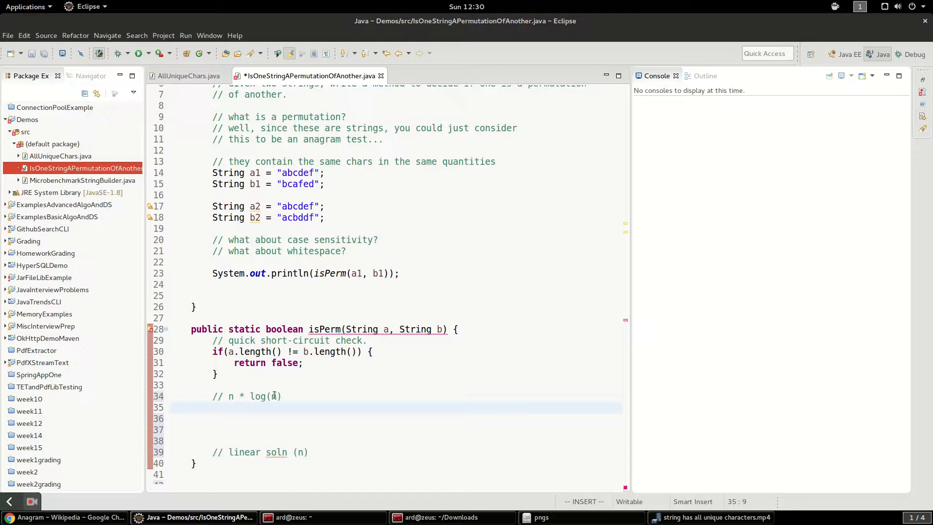
Convert string a to char array arr1 and sort it with Arrays.sort
{"action": "type", "text": "f"}
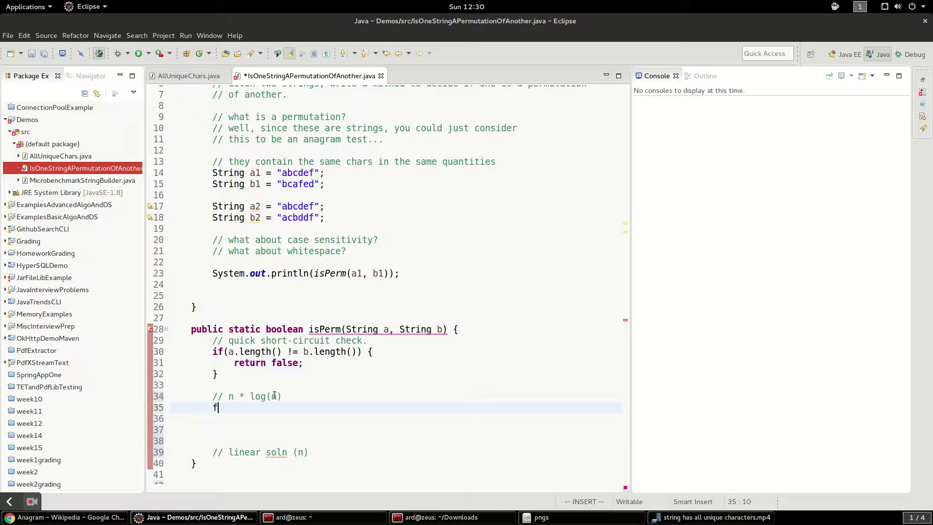
{"action": "type", "text": "char"}
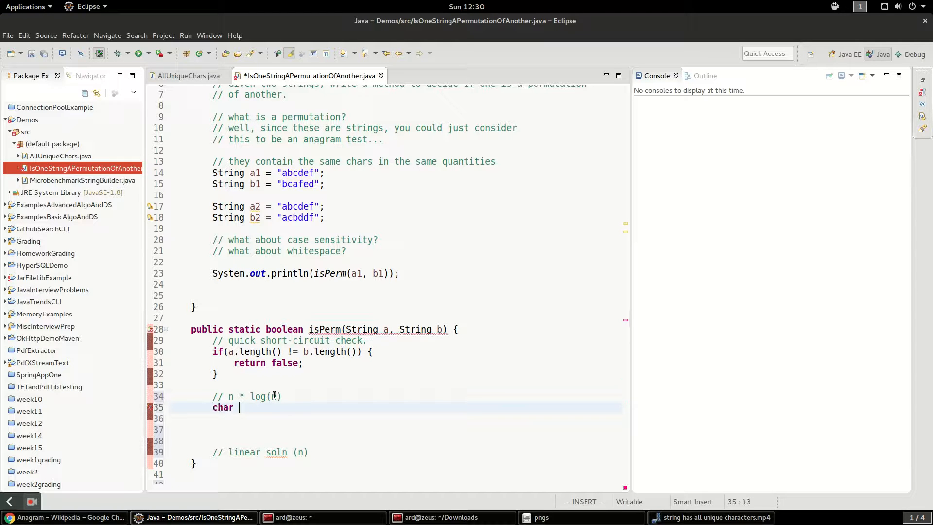
{"action": "type", "text": "[]"}
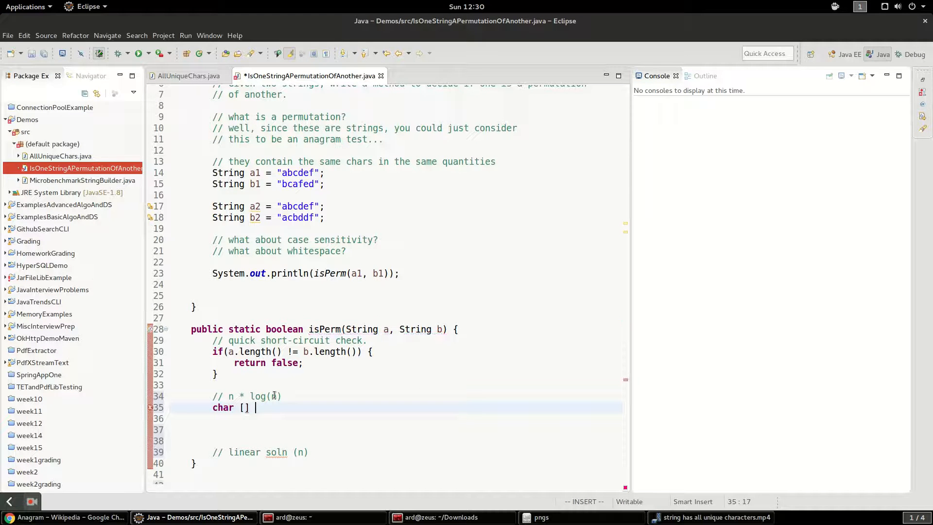
{"action": "type", "text": "arr1 ="}
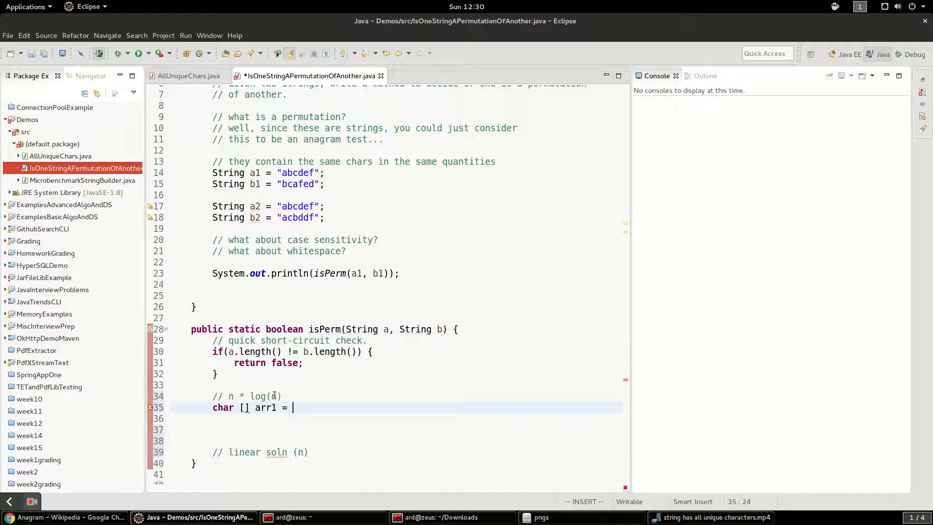
{"action": "type", "text": "a.toCharArray();"}
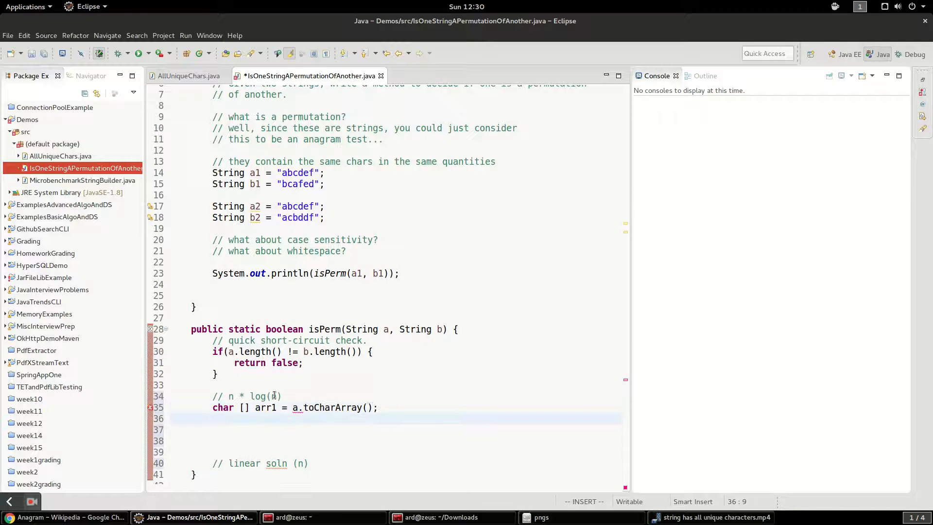
{"action": "type", "text": "Arrays"}
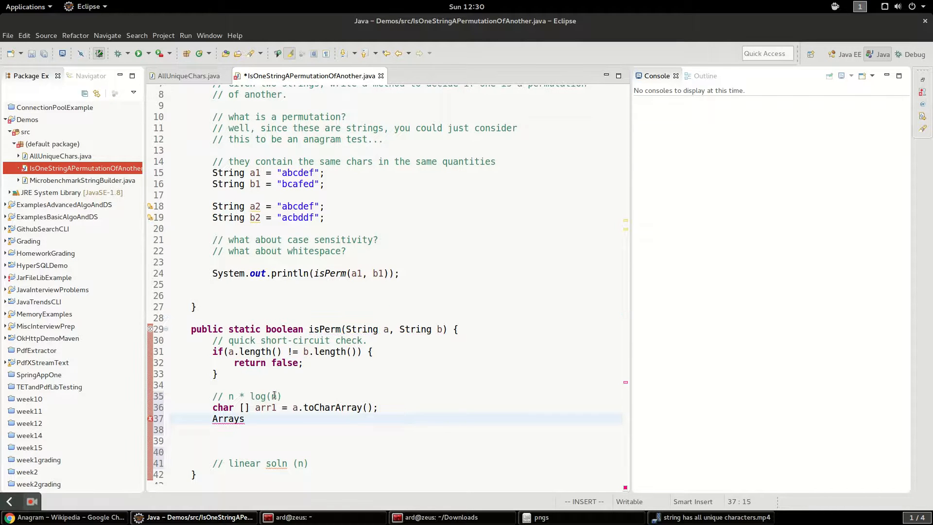
{"action": "type", "text": ".so"}
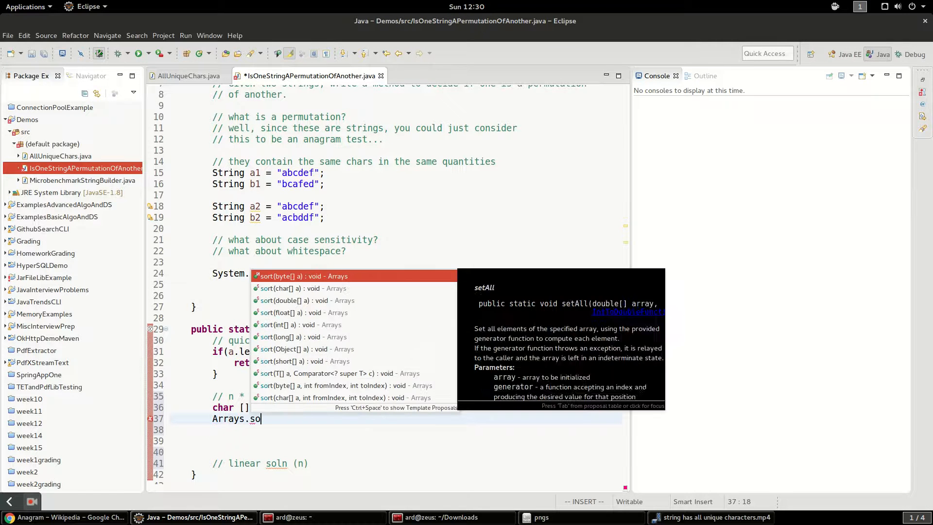
{"action": "key", "text": "Enter"}
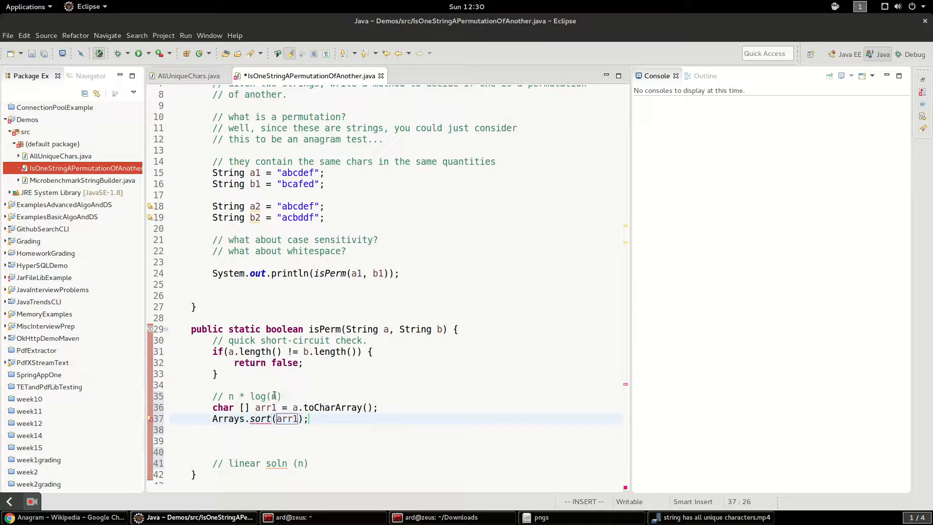
Convert string b to char array arr2 and sort it with Arrays.sort
{"action": "type", "text": "char"}
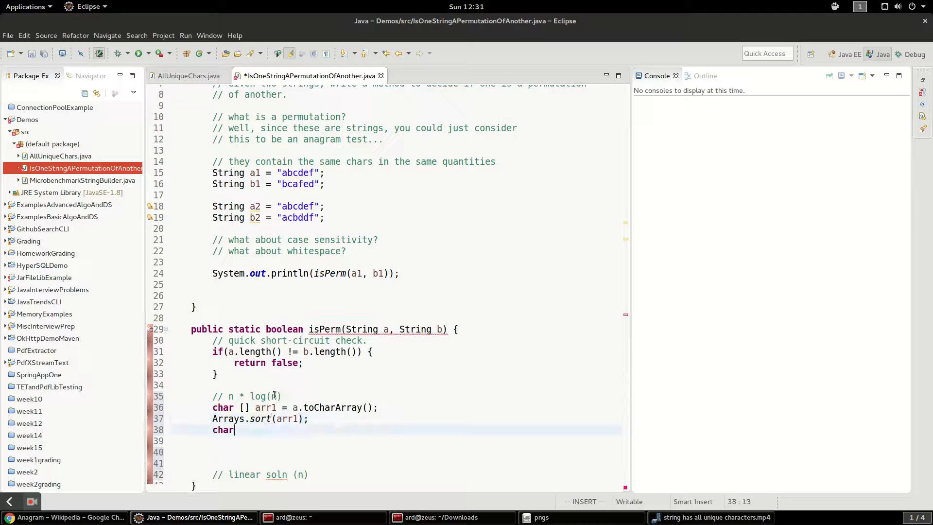
{"action": "type", "text": "[] arr2 = a.toCharArray();"}
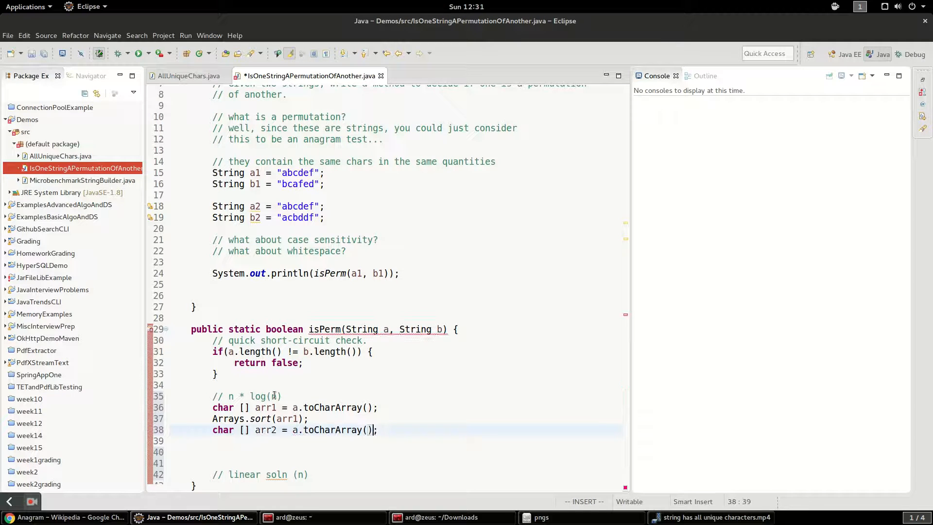
{"action": "type", "text": "b"}
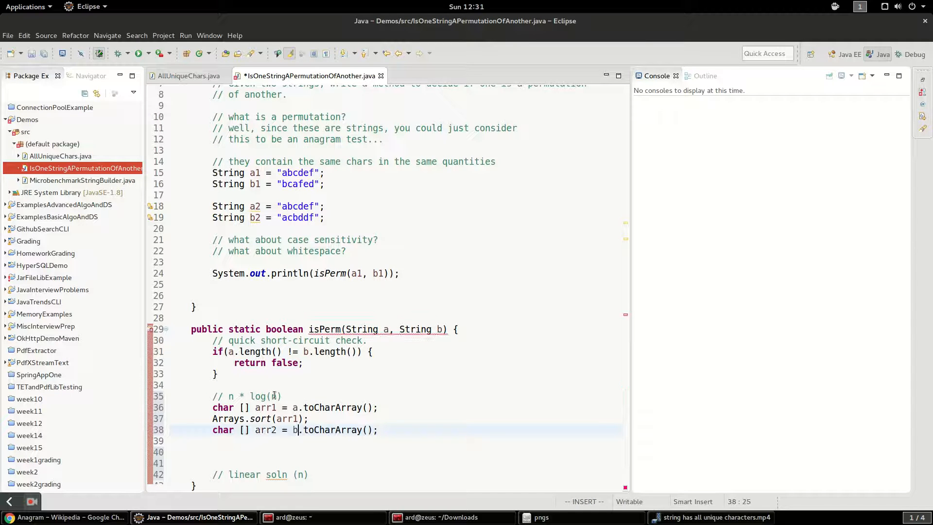
{"action": "type", "text": "Arrays.sort(arr2);"}
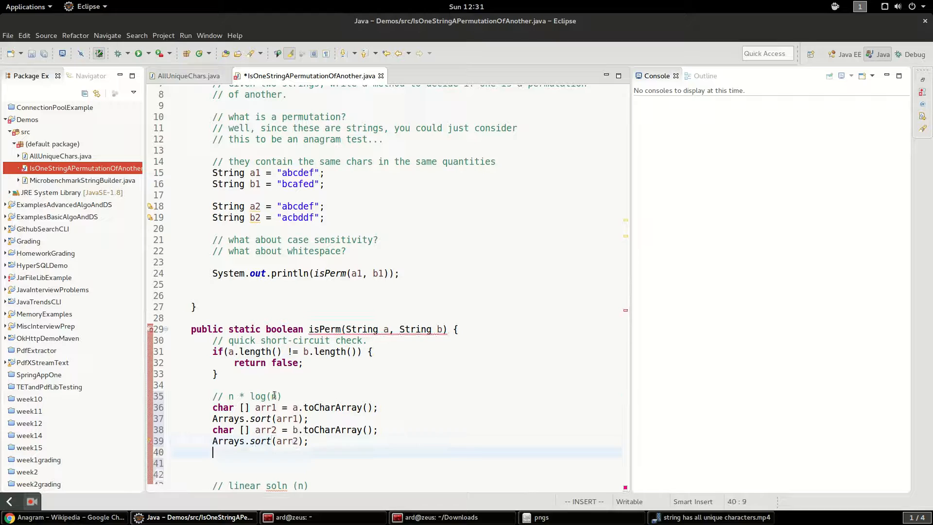
{"action": "scroll", "scroll_direction": "down", "scroll_amount": 3}
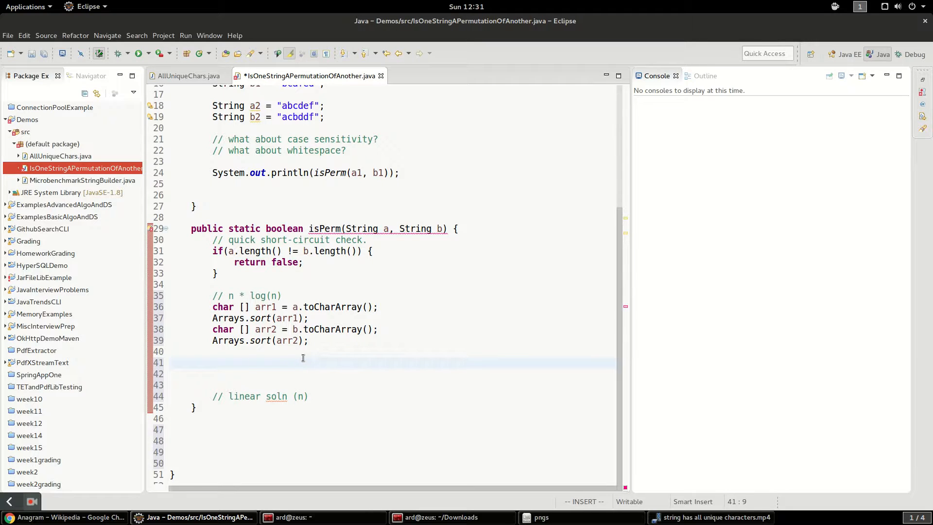
Return new String(arr1).equals(new String(arr2)) from isPerm and save the file
{"action": "type", "text": "return new"}
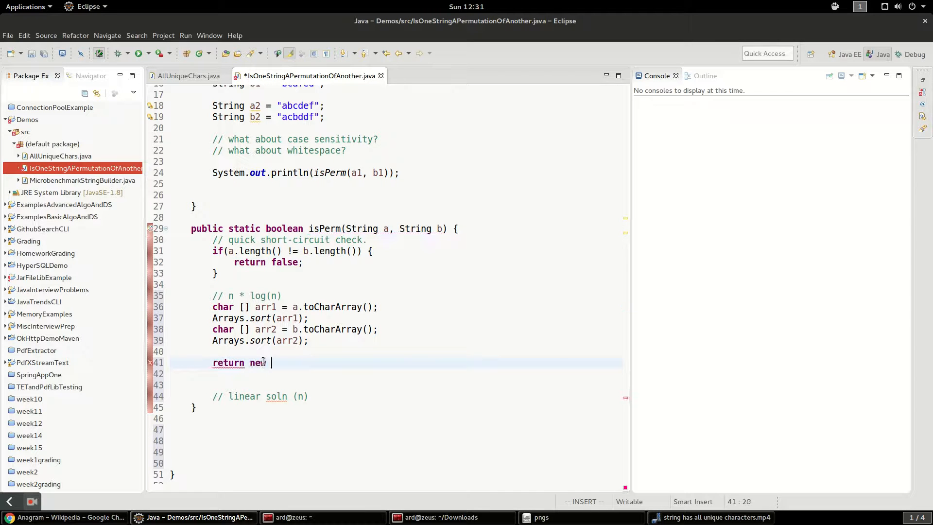
{"action": "type", "text": "String(a)"}
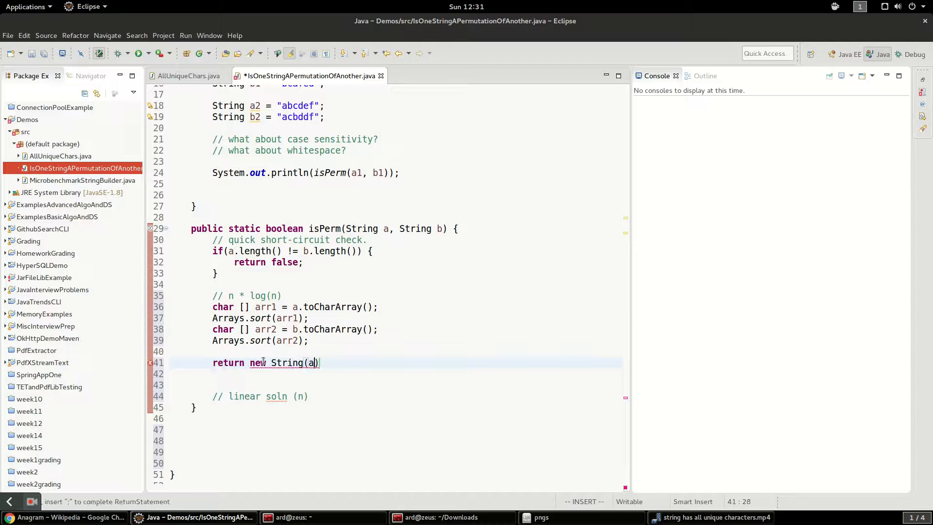
{"action": "type", "text": "rr1"}
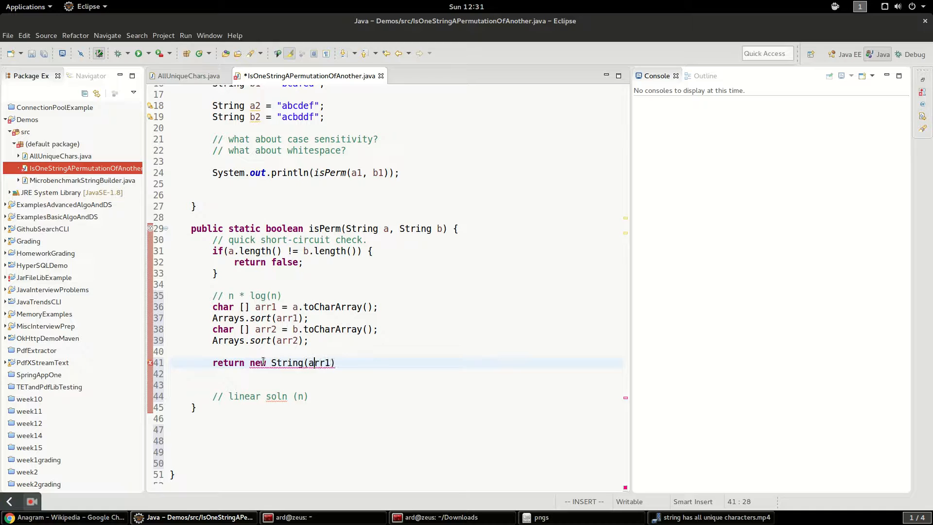
{"action": "type", "text": "("}
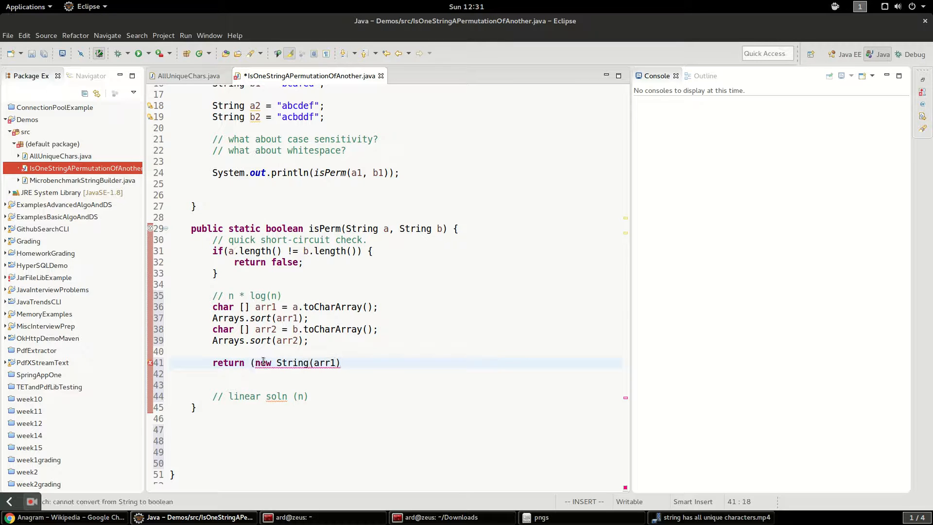
{"action": "type", "text": ".equals(anObject"}
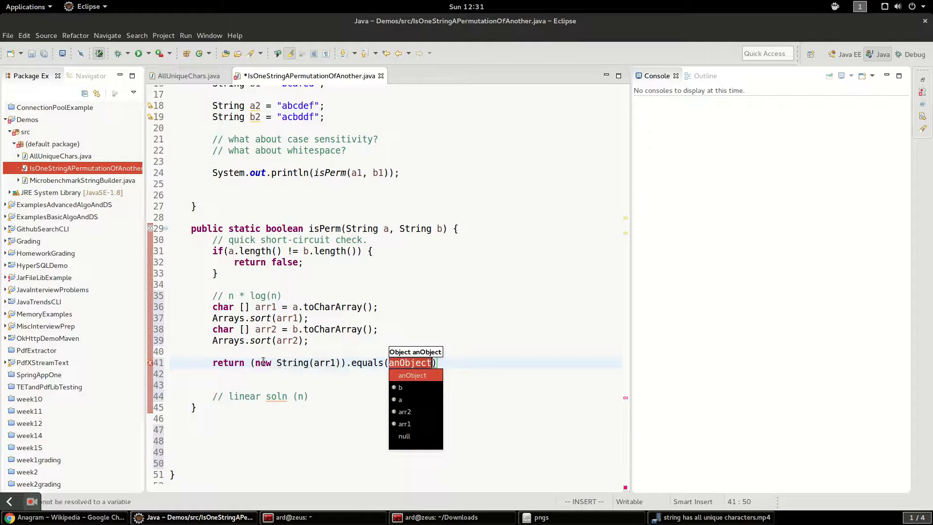
{"action": "type", "text": "new String"}
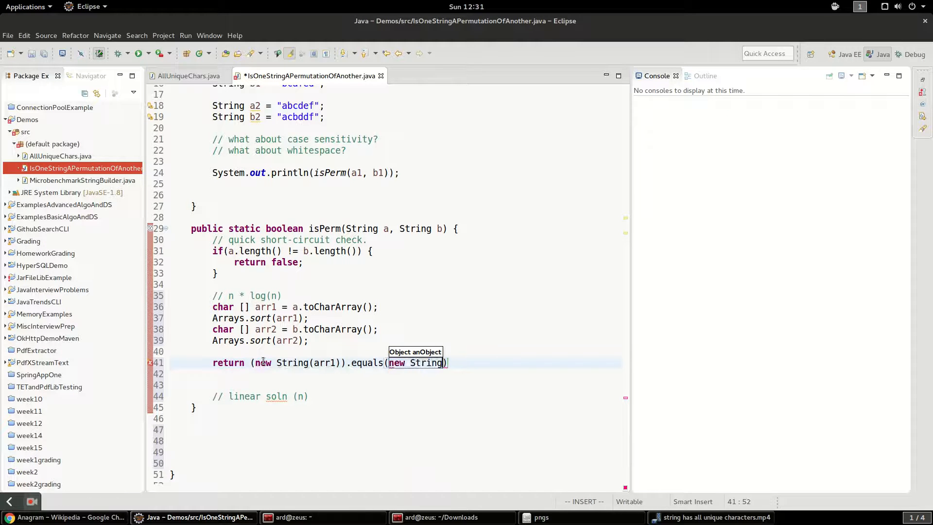
{"action": "type", "text": "(arr2)"}
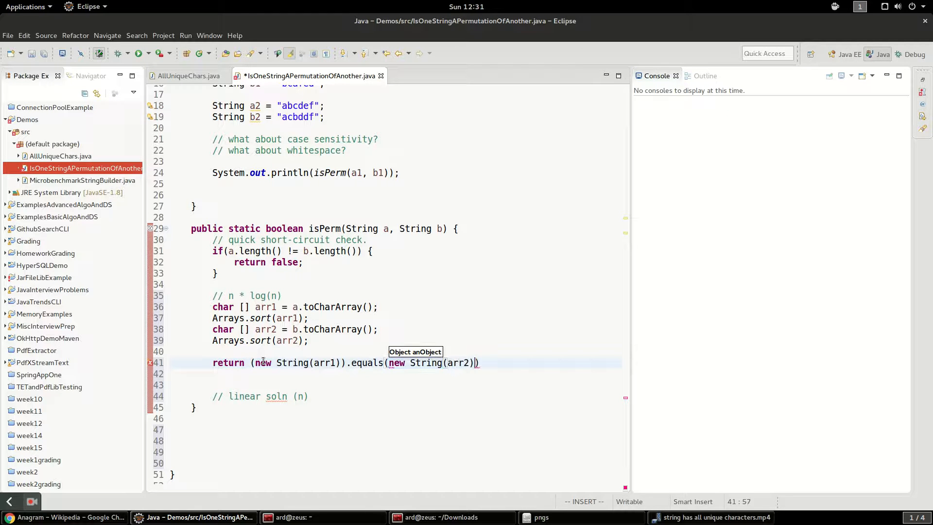
{"action": "type", "text": ";"}
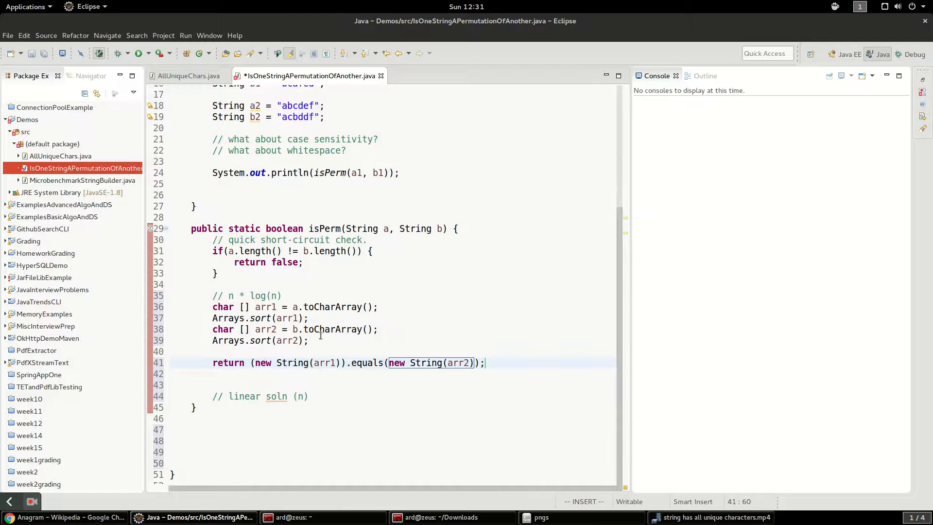
{"action": "left_click", "coordinate": [253, 296]}
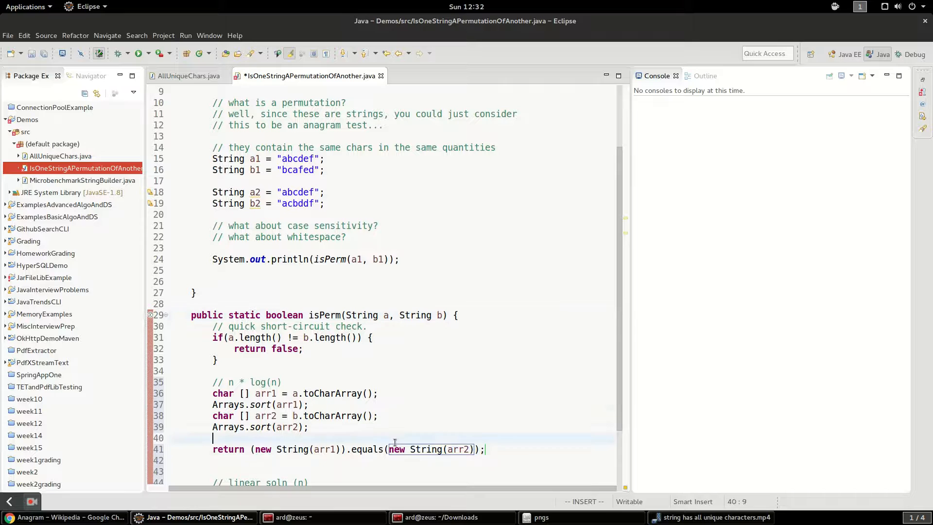
{"action": "key", "text": "ctrl+s"}
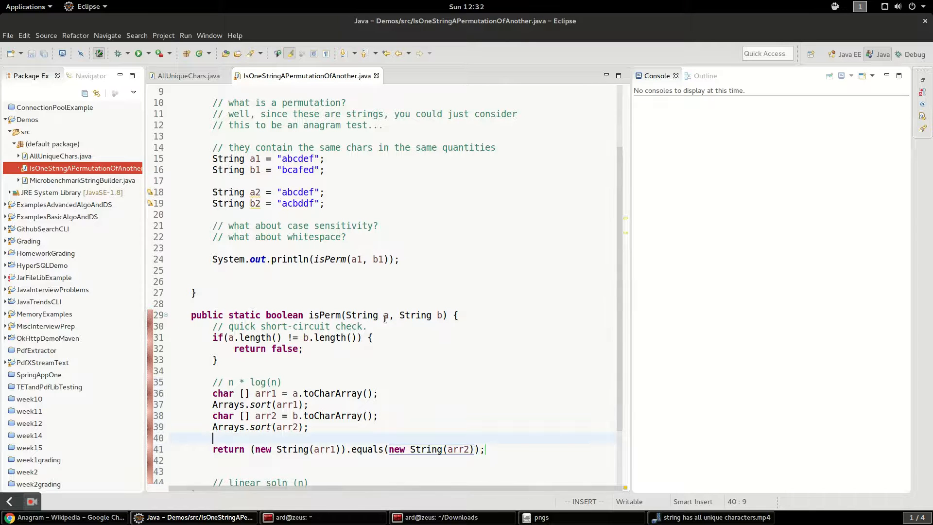
Run the class as a Java application so the console prints true for isPerm(a1, b1)
{"action": "right_click", "coordinate": [193, 292]}
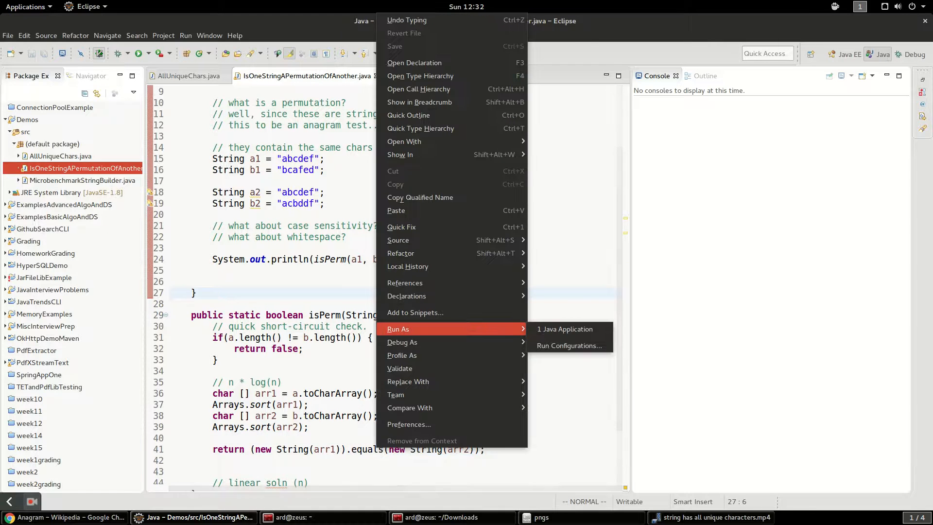
{"action": "left_click", "coordinate": [565, 329]}
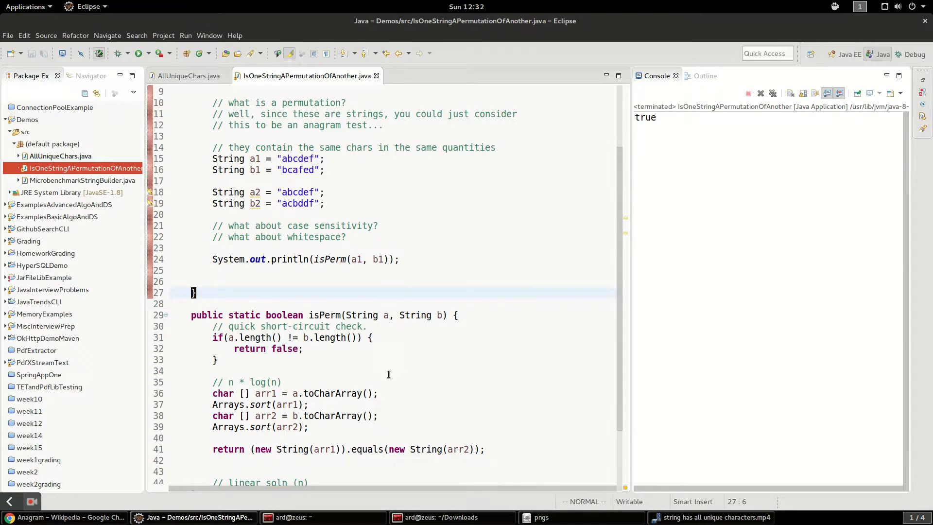
{"action": "scroll", "scroll_direction": "up", "scroll_amount": 3}
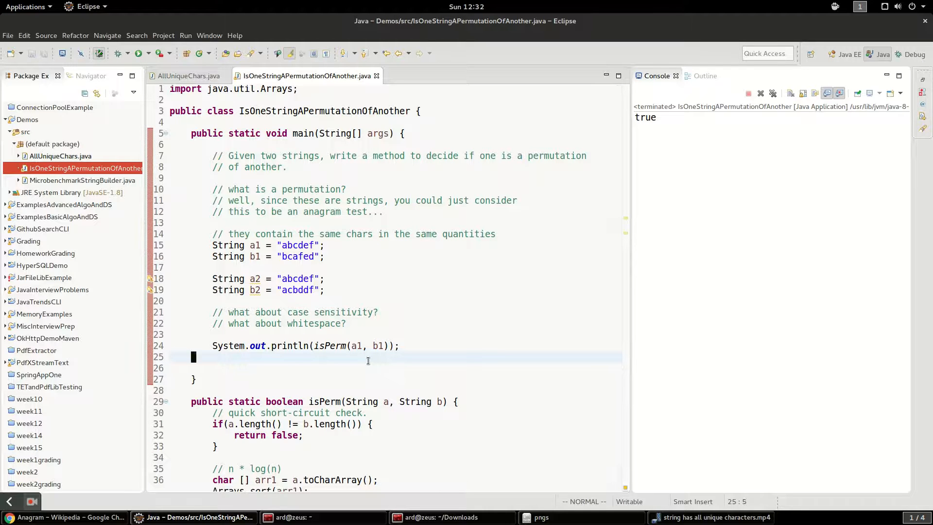
Add a System.out.println of isPerm(a2, b2) and rerun to see true then false
{"action": "type", "text": "sys"}
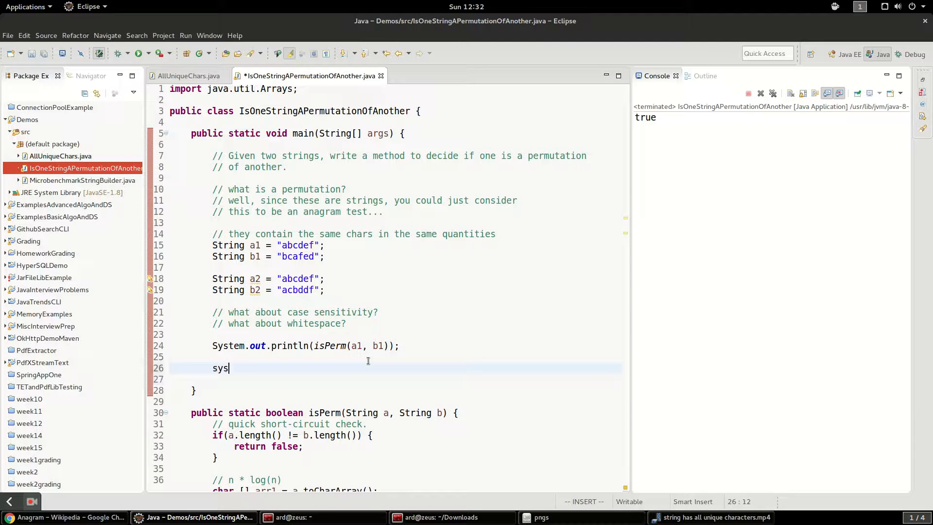
{"action": "key", "text": "Tab"}
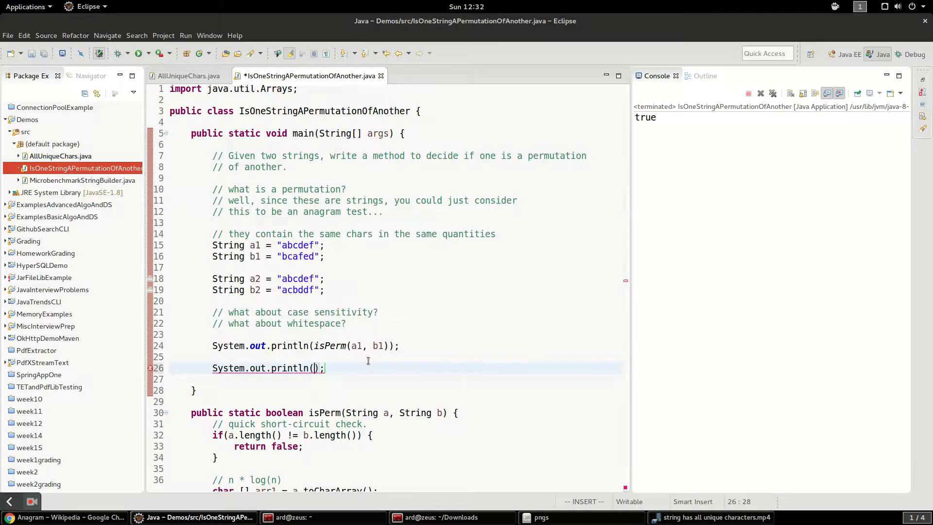
{"action": "type", "text": "isPerm(a2, b"}
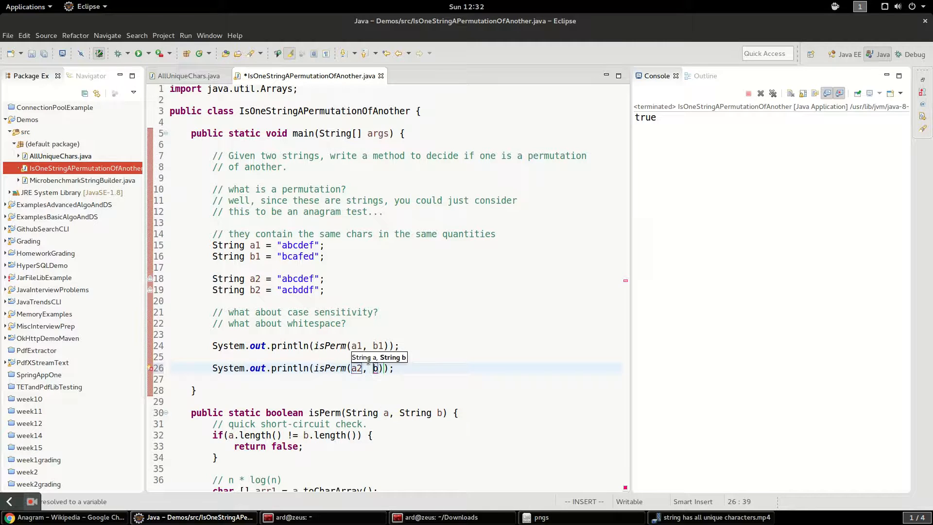
{"action": "type", "text": "2"}
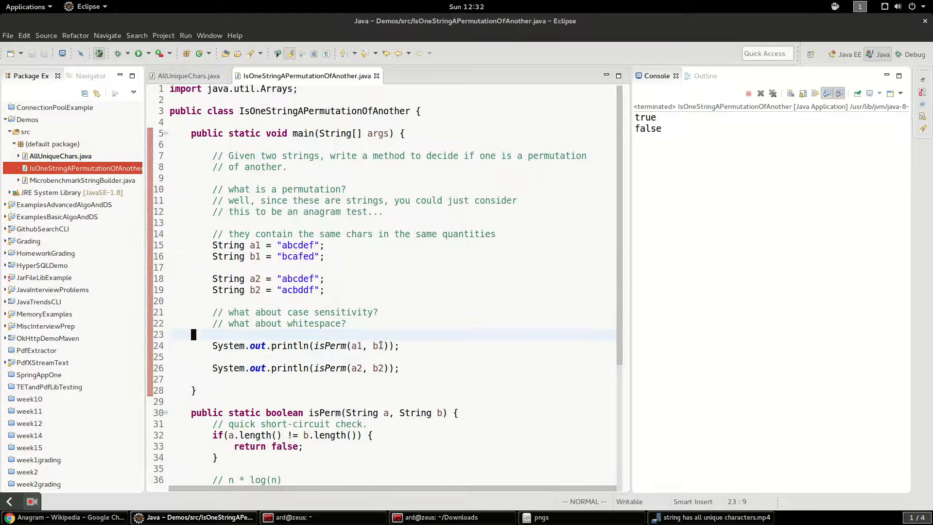
{"action": "scroll", "scroll_direction": "down", "scroll_amount": 3}
{"action": "type", "text": "// linear soln (n"}
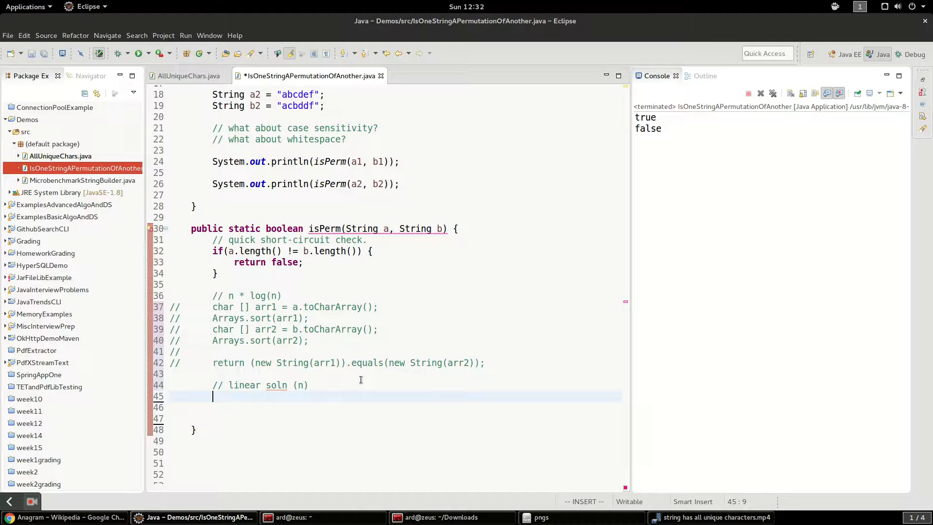
Declare Map<Character, Integer> charMap = new HashMap<>(); under the linear solution comment
{"action": "type", "text": "Map<K, V>"}
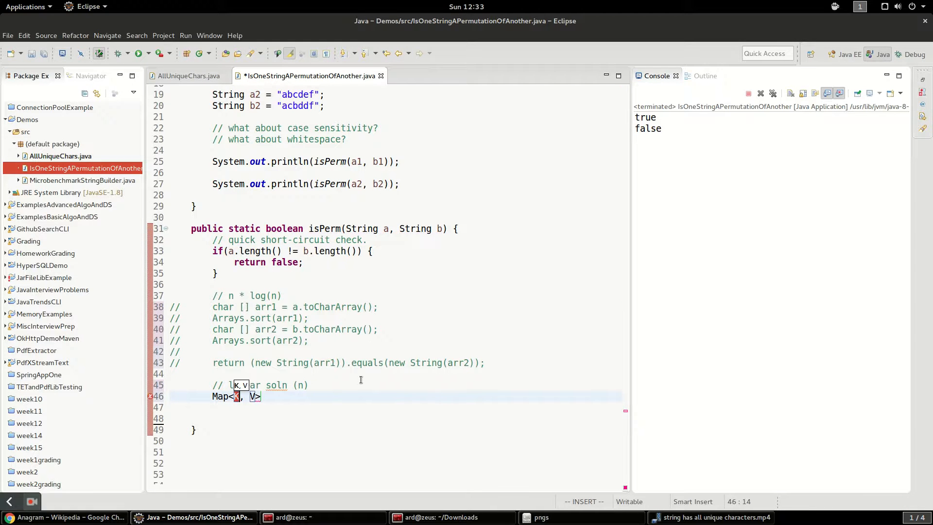
{"action": "type", "text": "Character"}
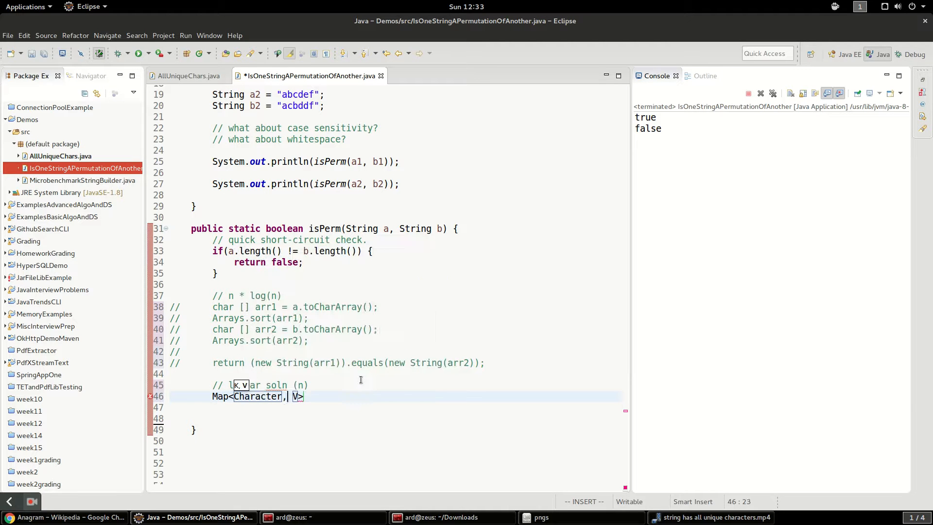
{"action": "type", "text": "Integer"}
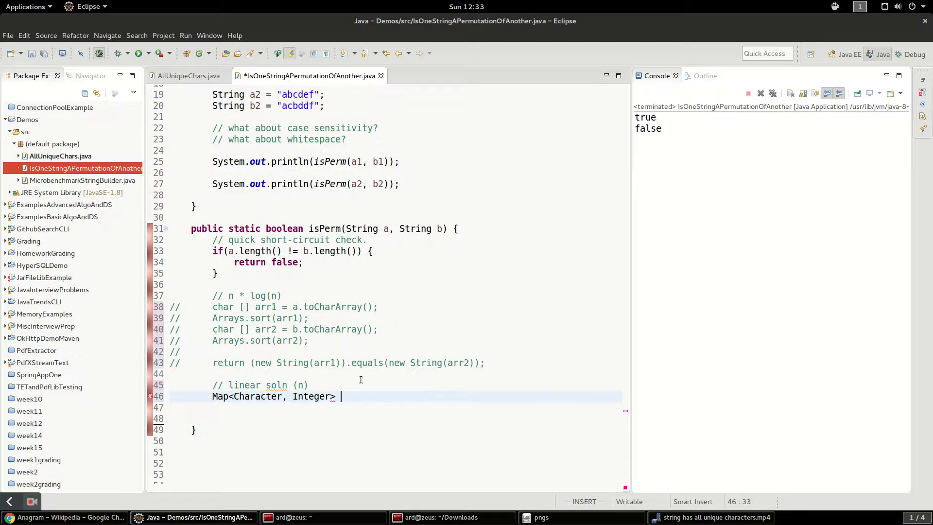
{"action": "type", "text": "charMap"}
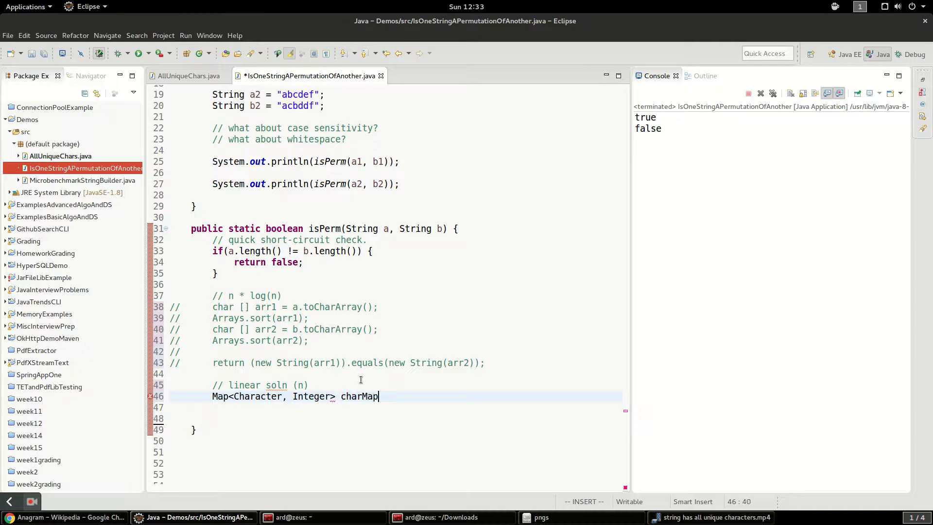
{"action": "type", "text": "= new H"}
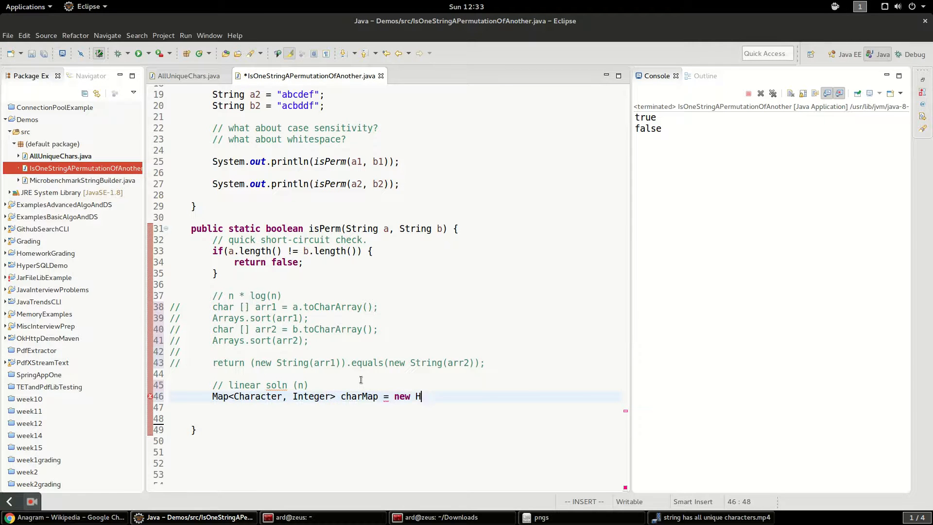
{"action": "type", "text": "ashMap<>()"}
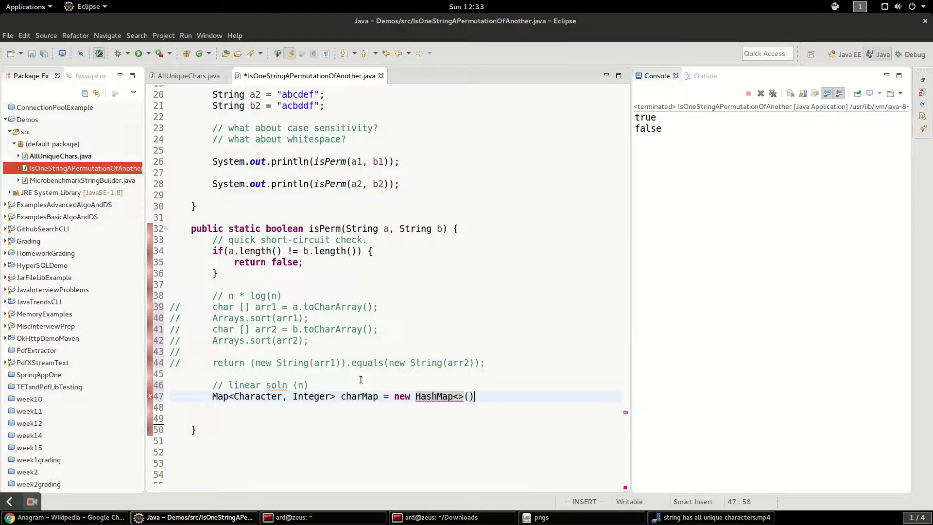
{"action": "key", "text": "Return"}
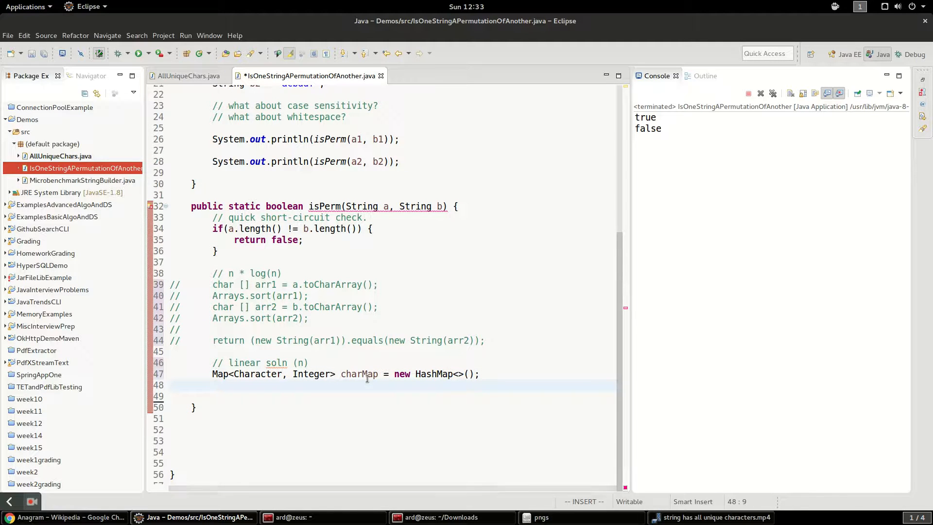
Start a for-each loop over a.toCharArray() with a charMap.containsKey check
{"action": "type", "text": "for()"}
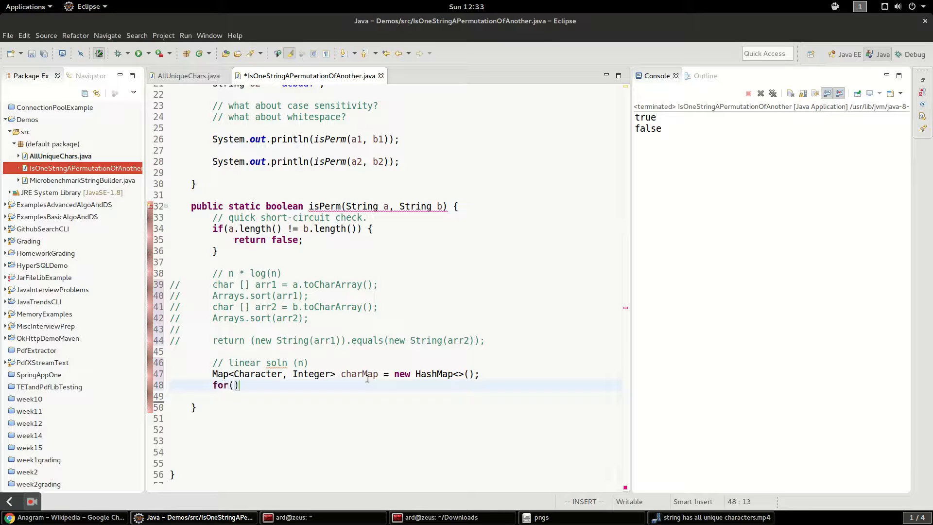
{"action": "type", "text": "char c : a."}
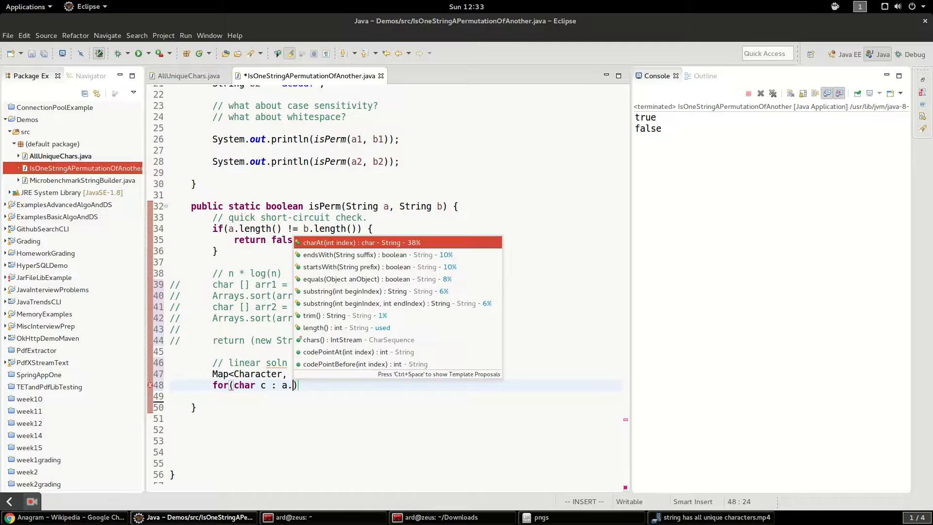
{"action": "type", "text": "toCharArray()"}
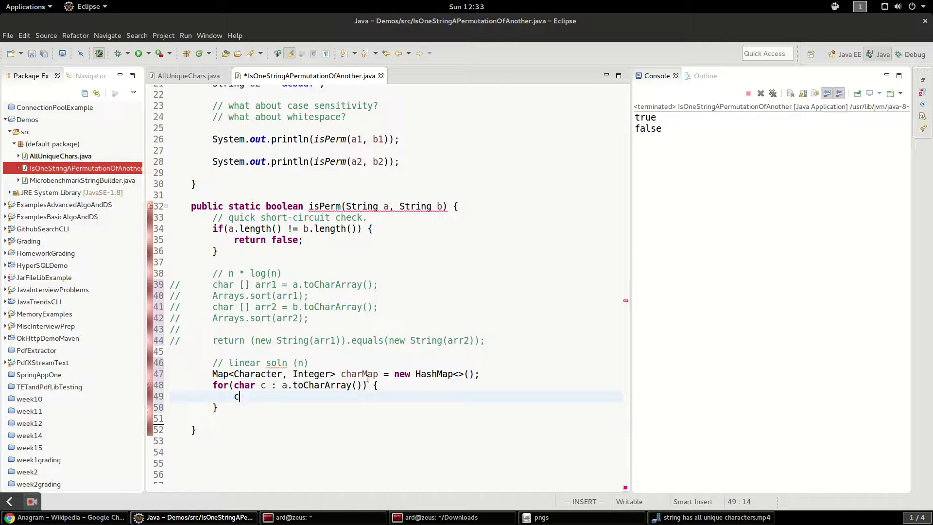
{"action": "type", "text": "harMap.)"}
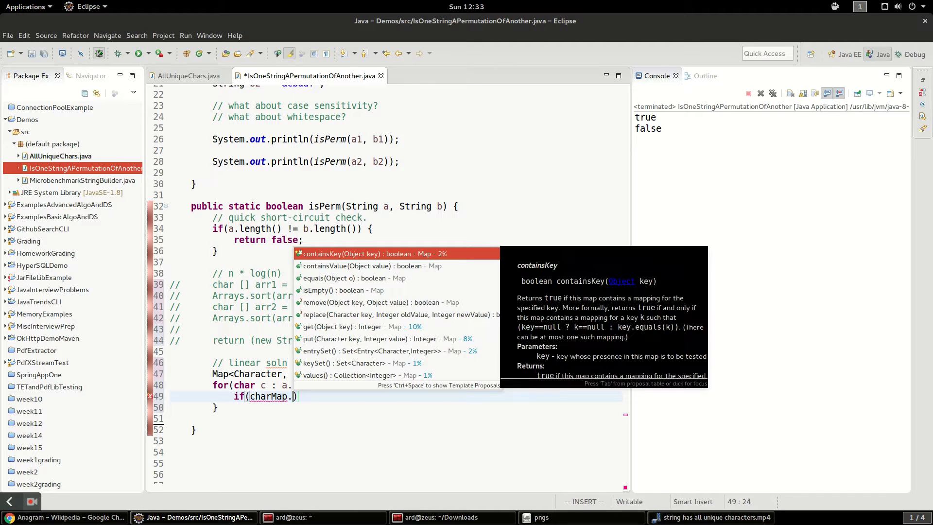
{"action": "left_click", "coordinate": [371, 254]}
{"action": "type", "text": "ch"}
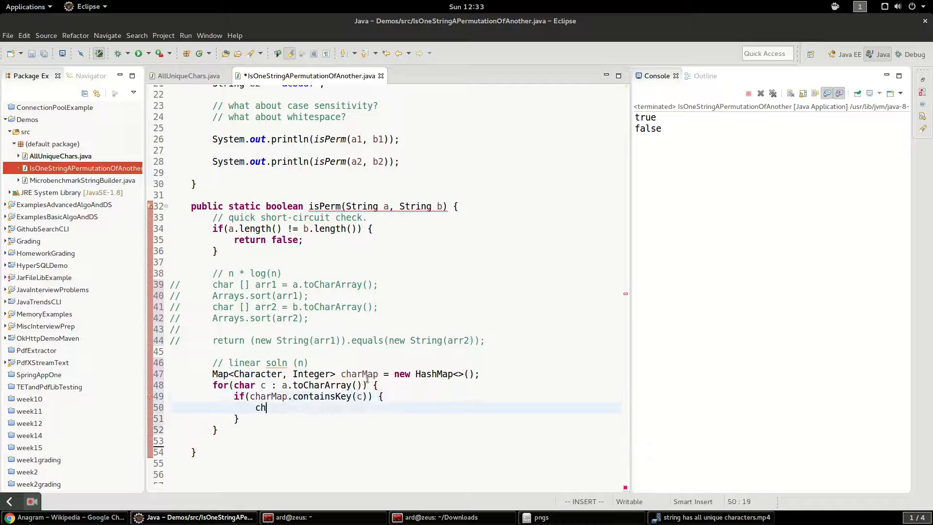
Count each character: put(c, get(c)+1) when present, else put(c, 1)
{"action": "type", "text": "arMap.put(c, value"}
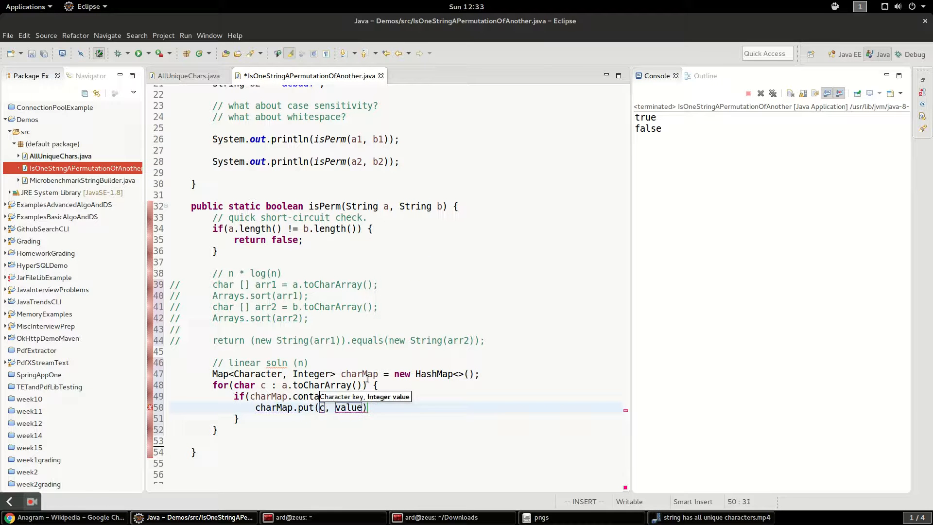
{"action": "type", "text": "chat"}
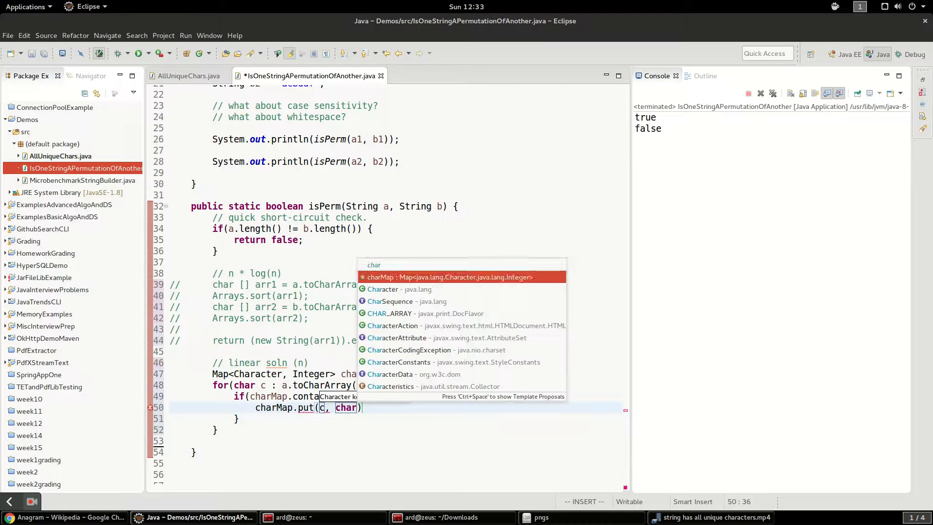
{"action": "type", "text": "charMap.get("}
{"action": "left_click", "coordinate": [396, 418]}
{"action": "type", "text": " else {"}
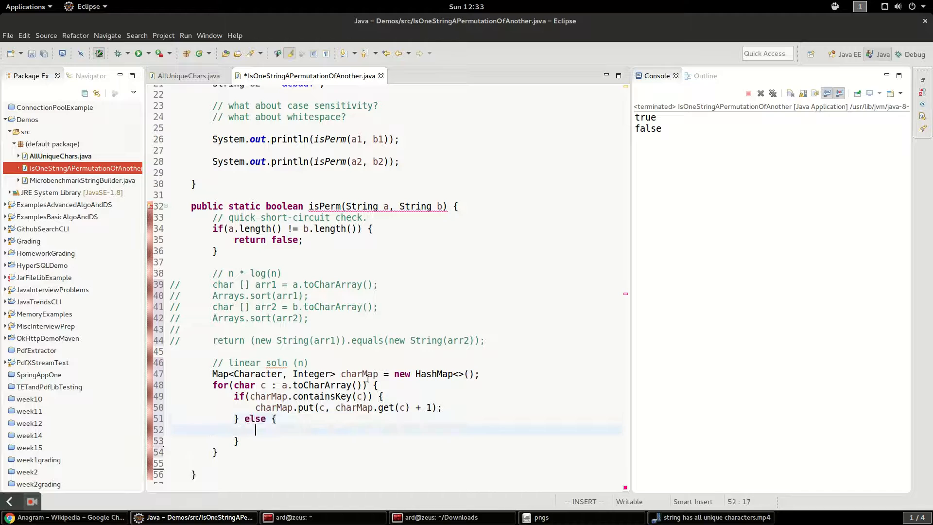
{"action": "type", "text": "char"}
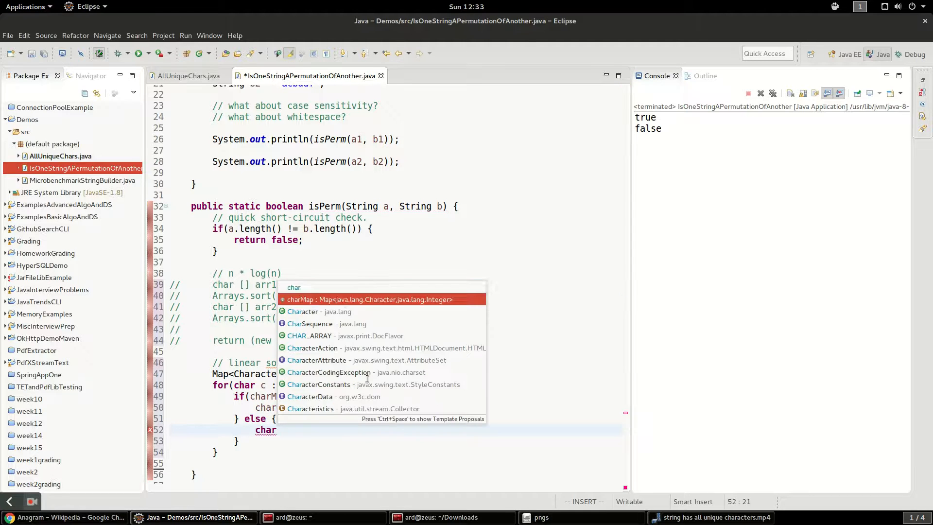
{"action": "type", "text": "charMap.put(c, 1);"}
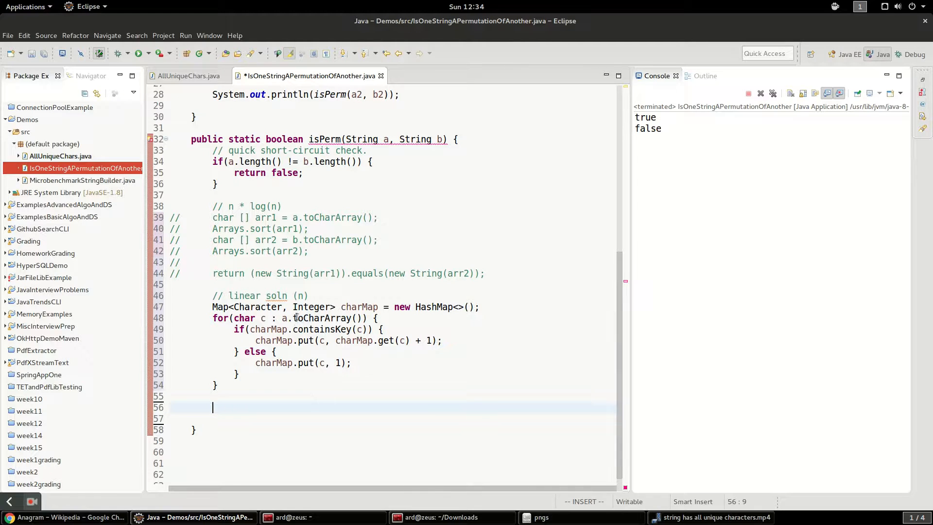
{"action": "left_click", "coordinate": [283, 317]}
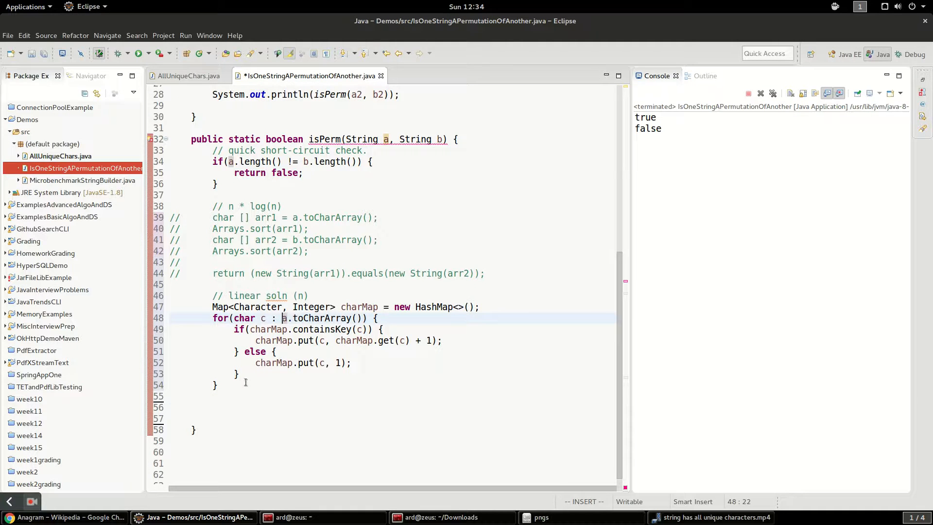
{"action": "left_click", "coordinate": [239, 407]}
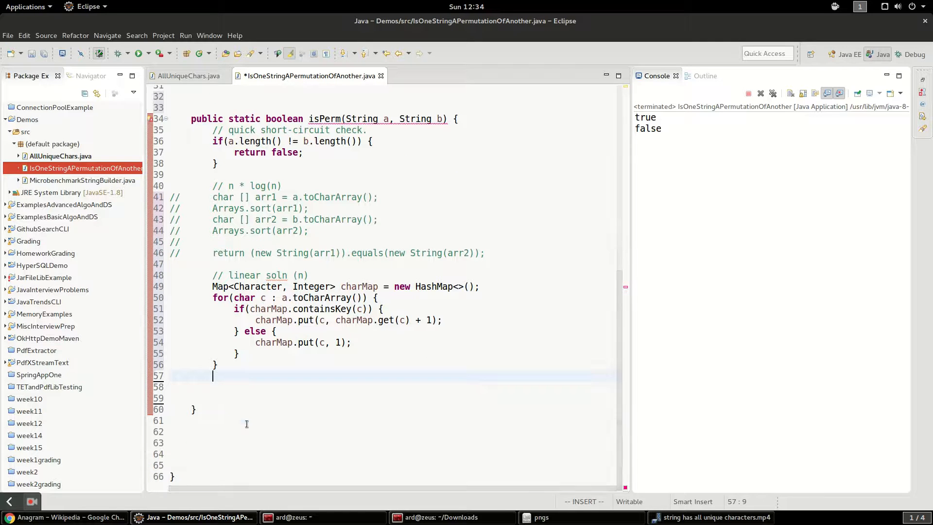
Add a blank line below the character-counting loop for the next loop
{"action": "key", "text": "Return"}
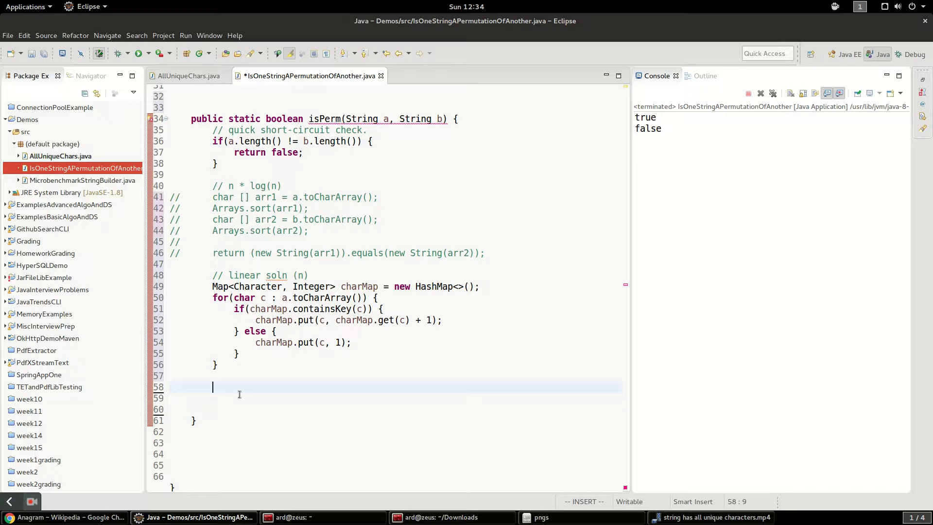
Begin a for loop over b.toCharArray() with an if checking charMap.containsKey(c)
{"action": "type", "text": "fo"}
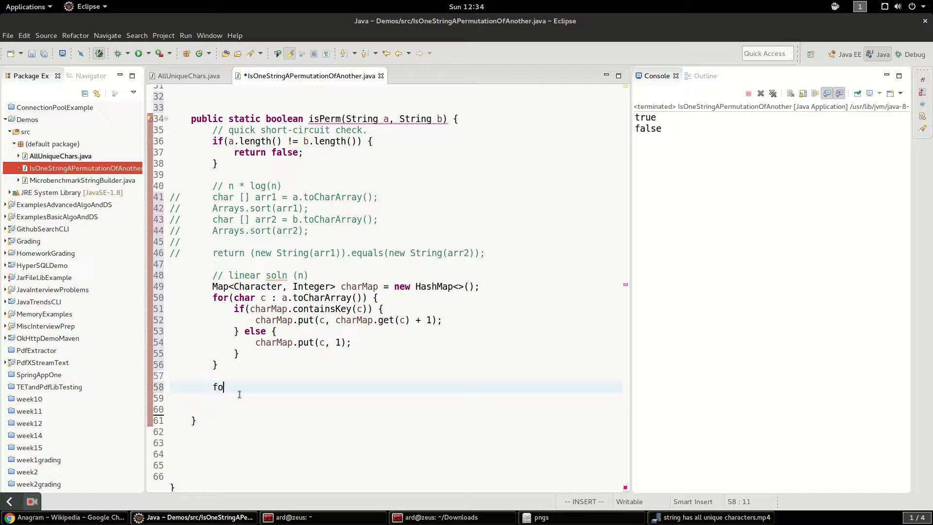
{"action": "type", "text": "r(char c :"}
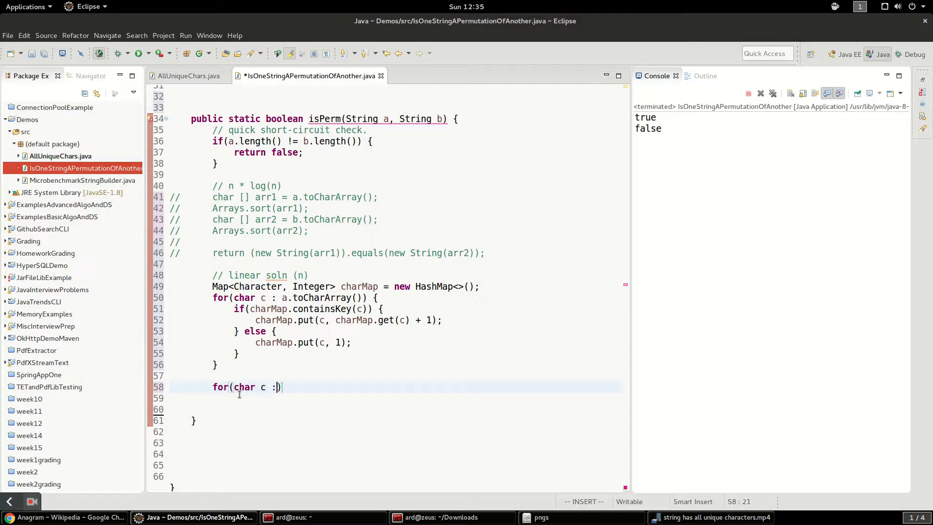
{"action": "type", "text": "b."}
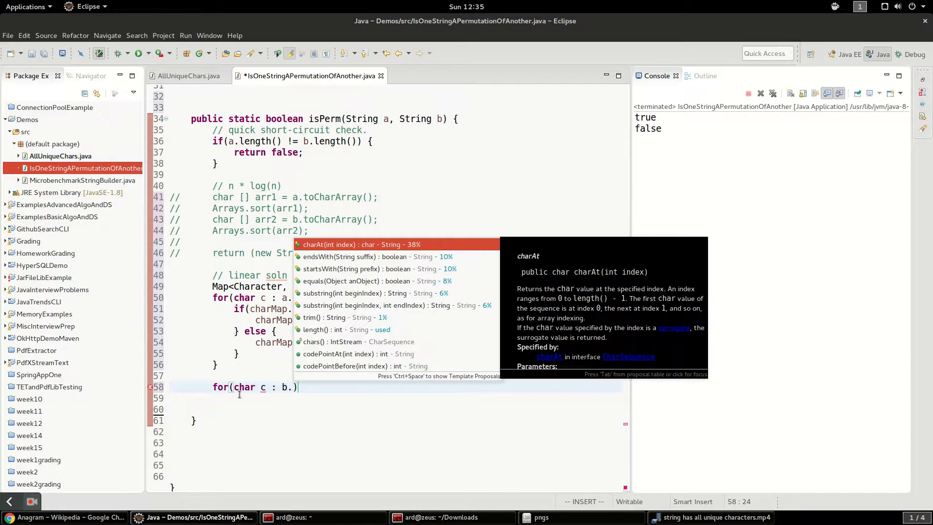
{"action": "type", "text": "toCharArray("}
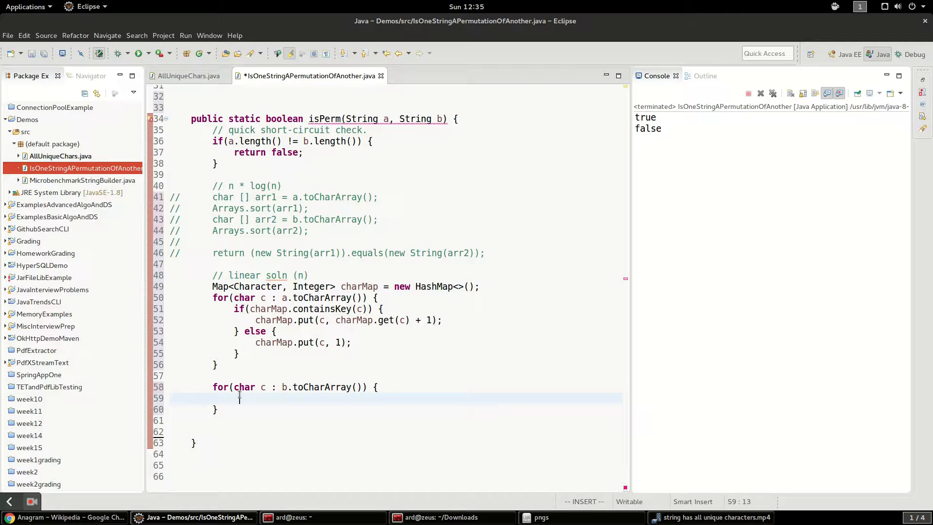
{"action": "type", "text": "char"}
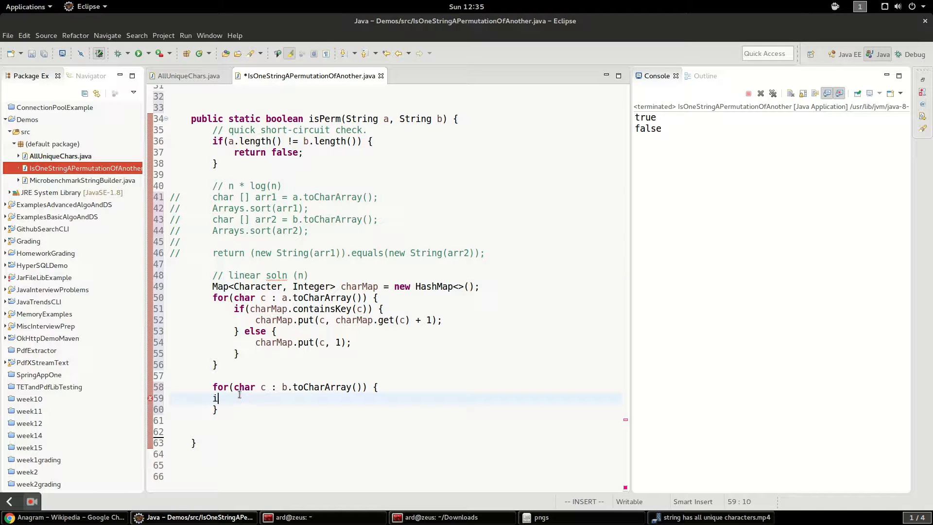
{"action": "type", "text": "f(char)"}
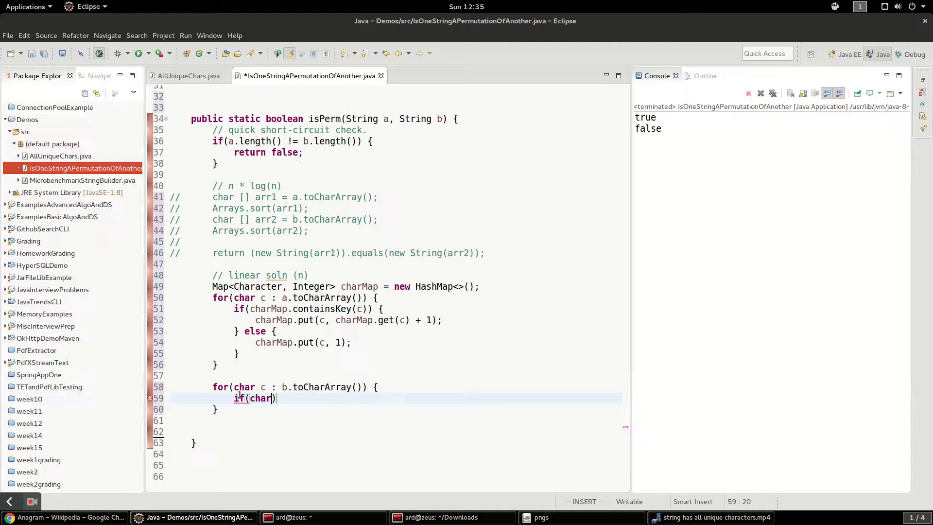
{"action": "key", "text": "ctrl+space"}
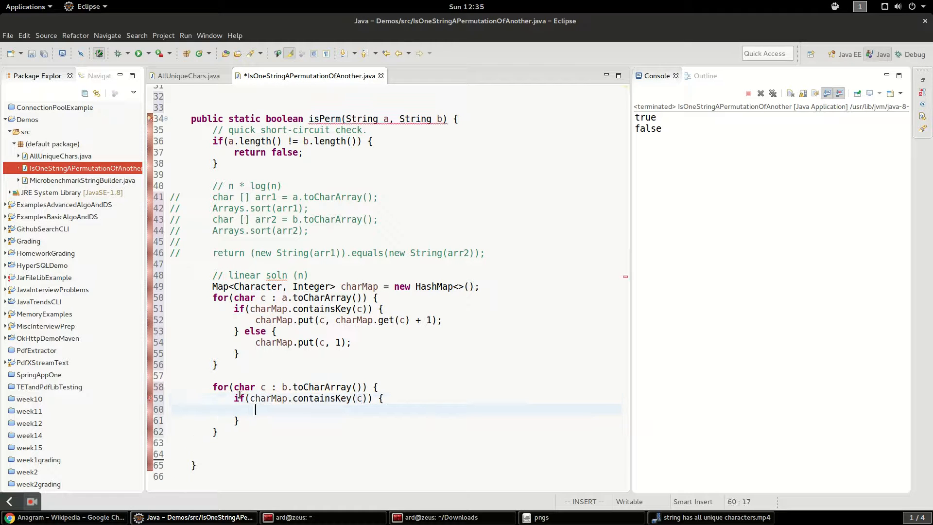
Inside the if, decrement the count with charMap.put(c, charMap.get(c) - 1)
{"action": "type", "text": "char"}
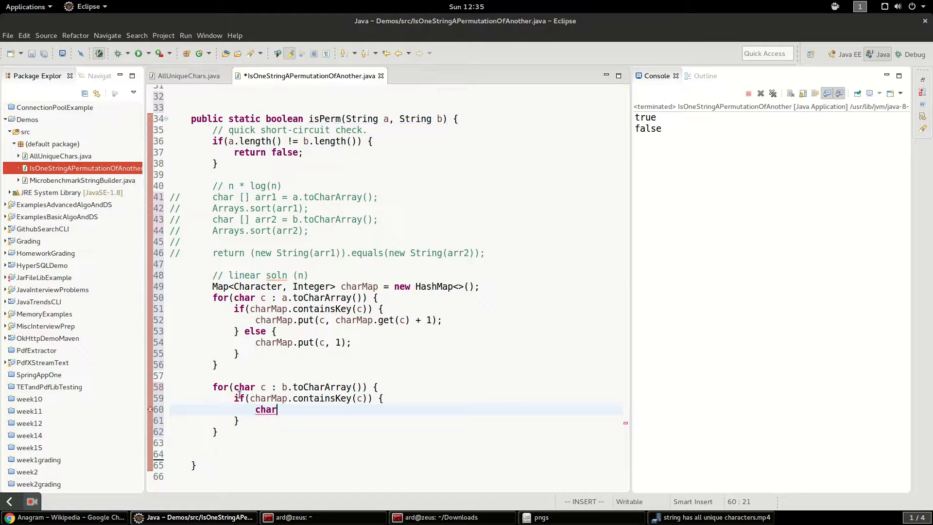
{"action": "key", "text": "ctrl+space"}
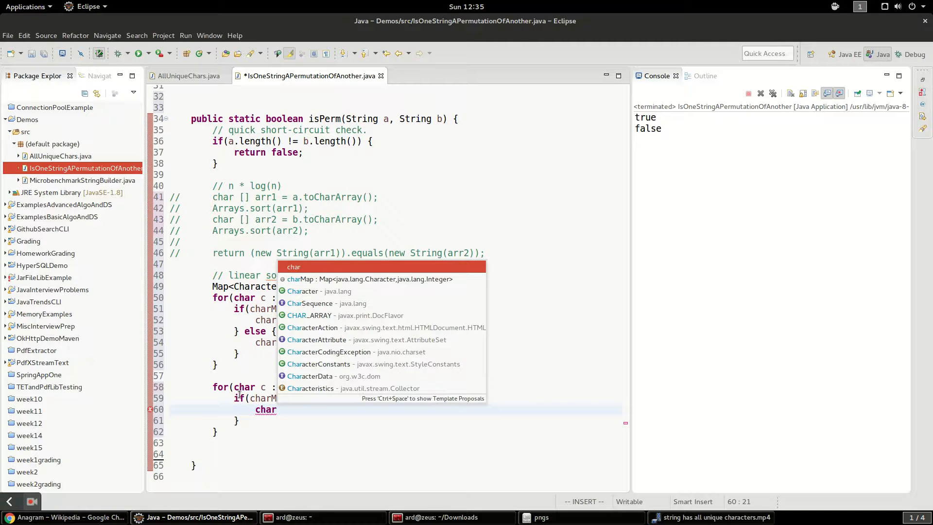
{"action": "type", "text": "charMap."}
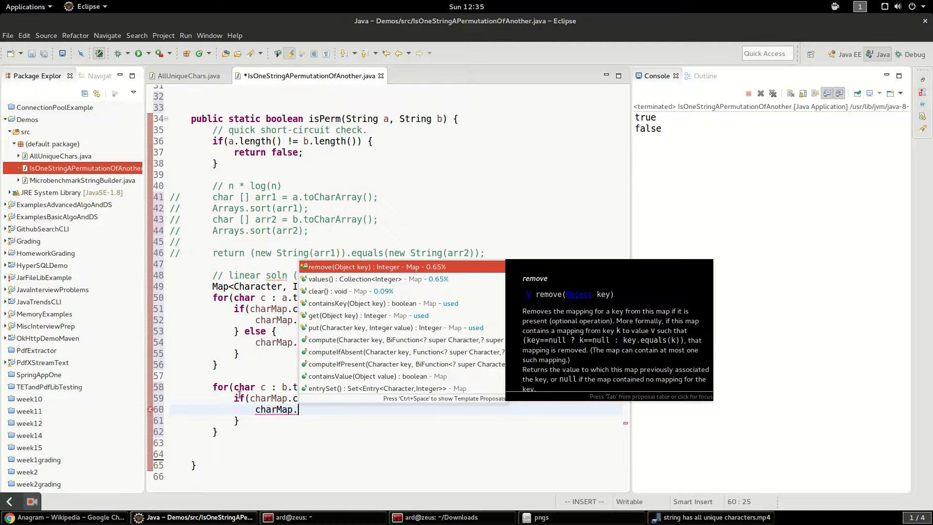
{"action": "key", "text": "Down"}
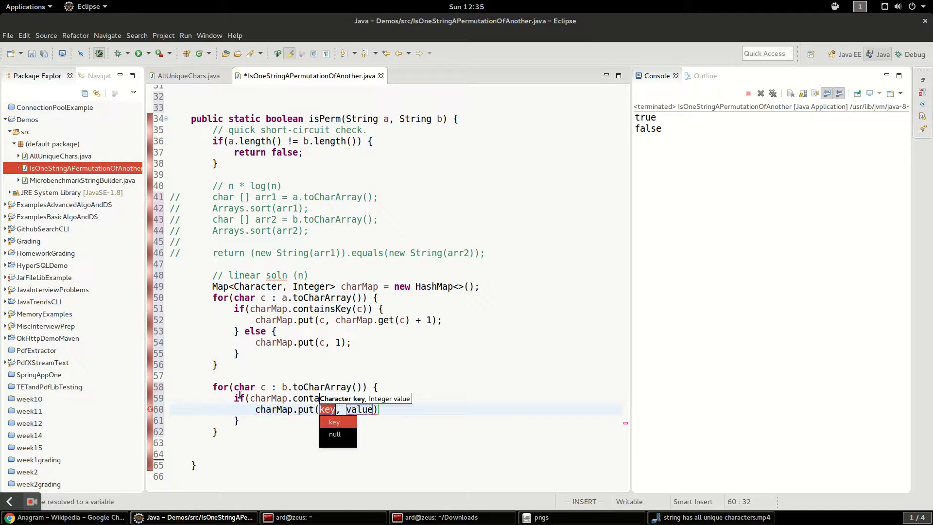
{"action": "type", "text": "c"}
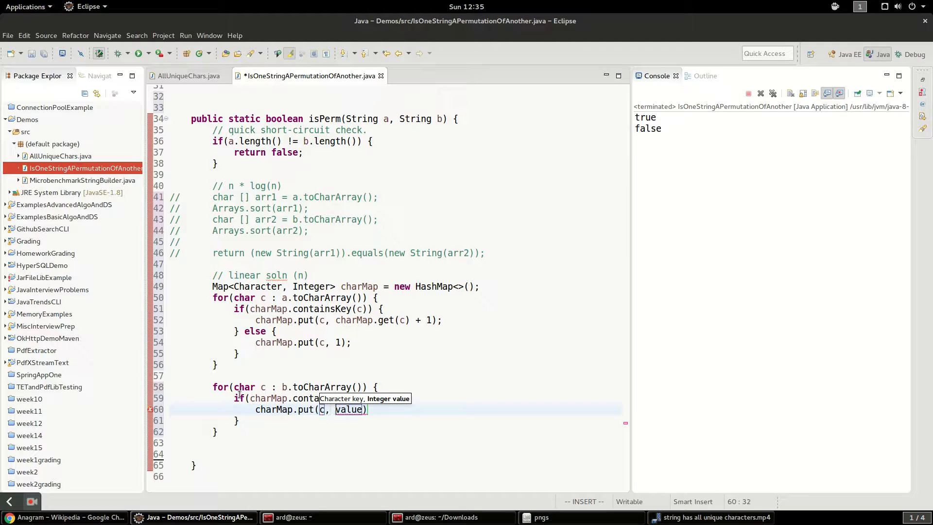
{"action": "type", "text": "cha"}
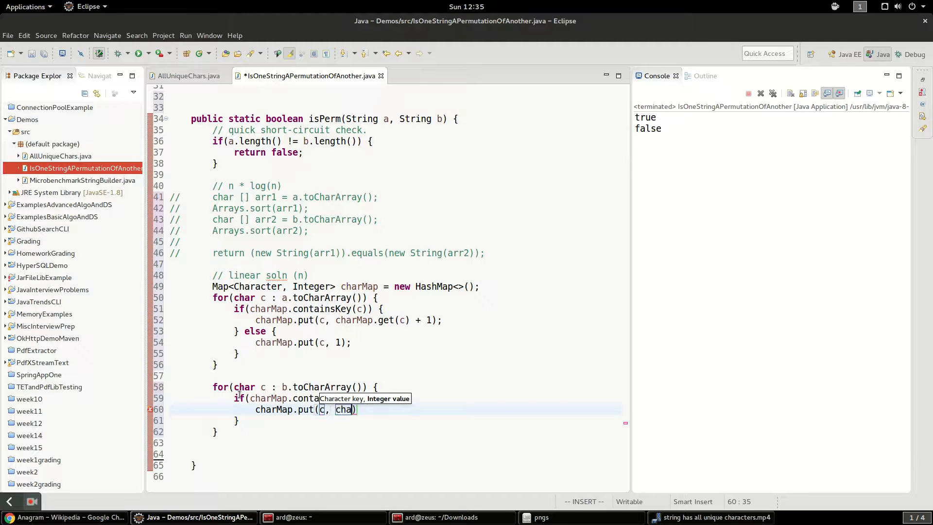
{"action": "type", "text": "charMap."}
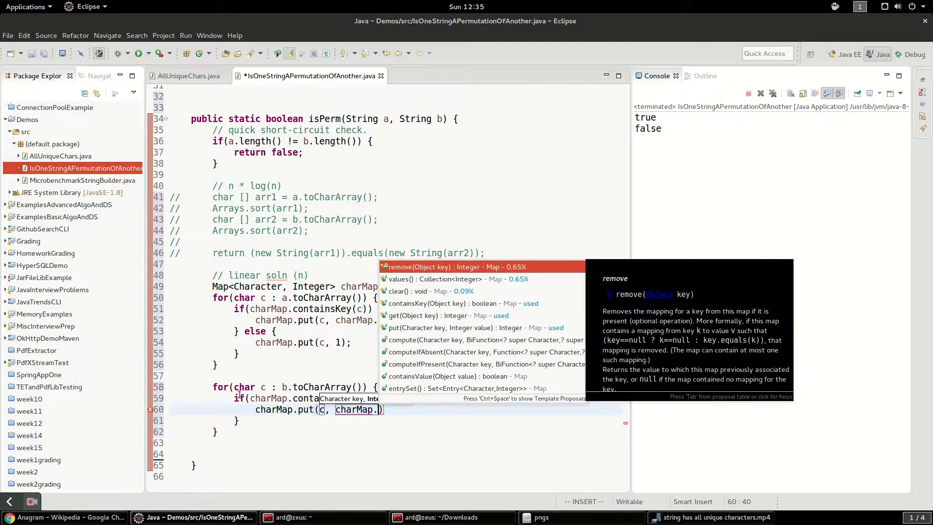
{"action": "type", "text": "get(c"}
{"action": "left_click", "coordinate": [394, 421]}
{"action": "type", "text": " else {"}
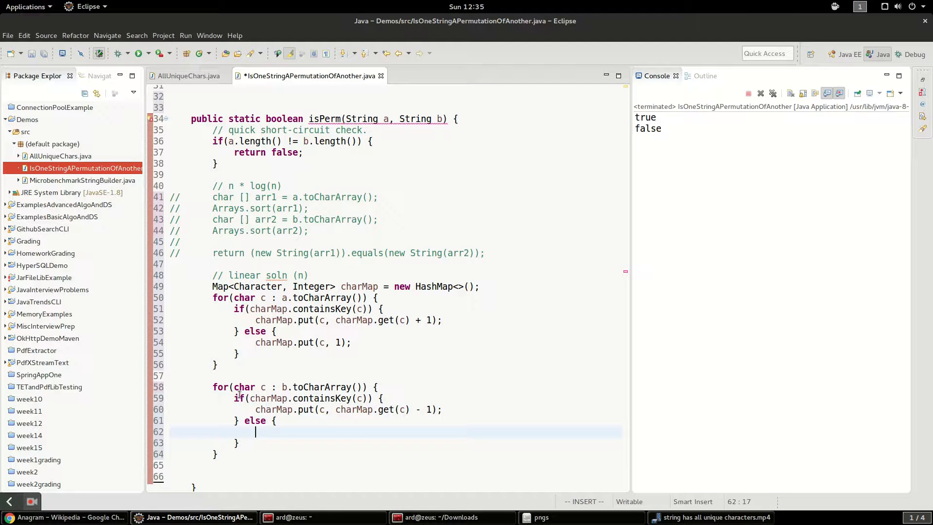
Add the else branch that returns false for characters not in charMap
{"action": "type", "text": "ret"}
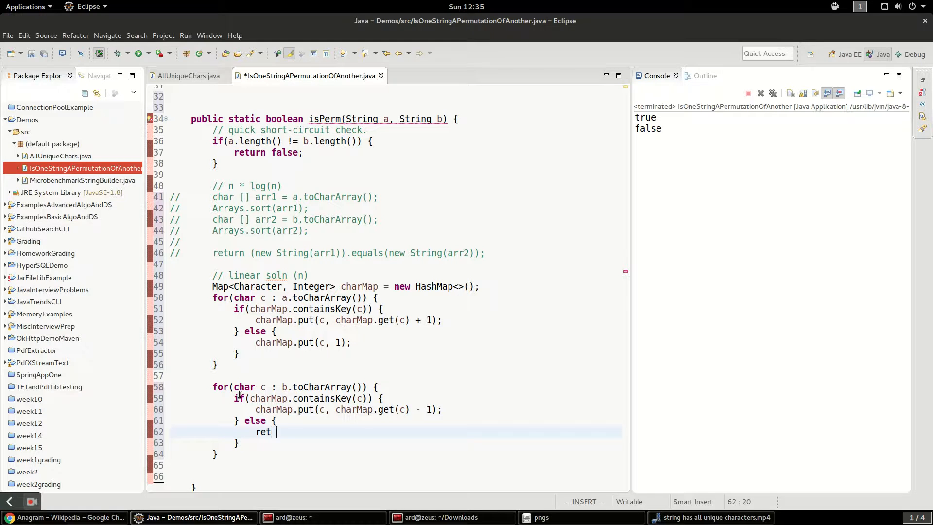
{"action": "type", "text": "urn flase;"}
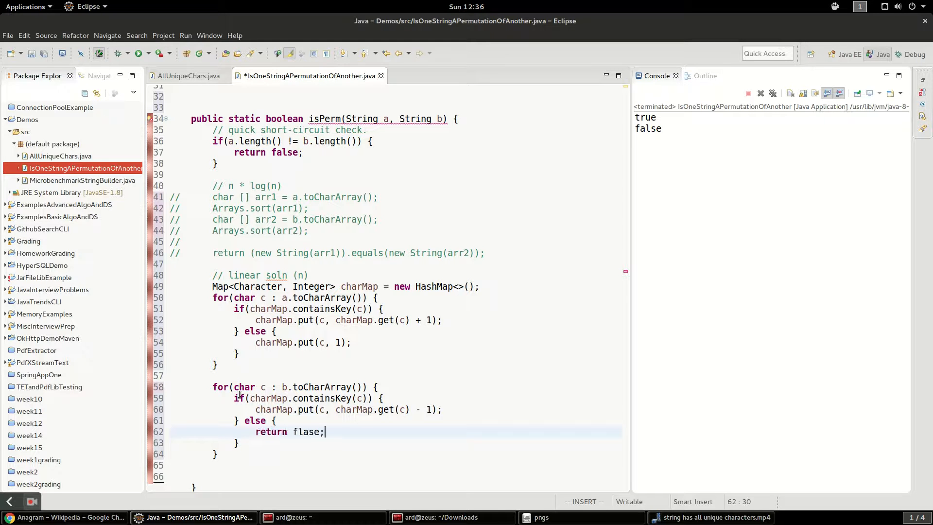
{"action": "key", "text": "Return"}
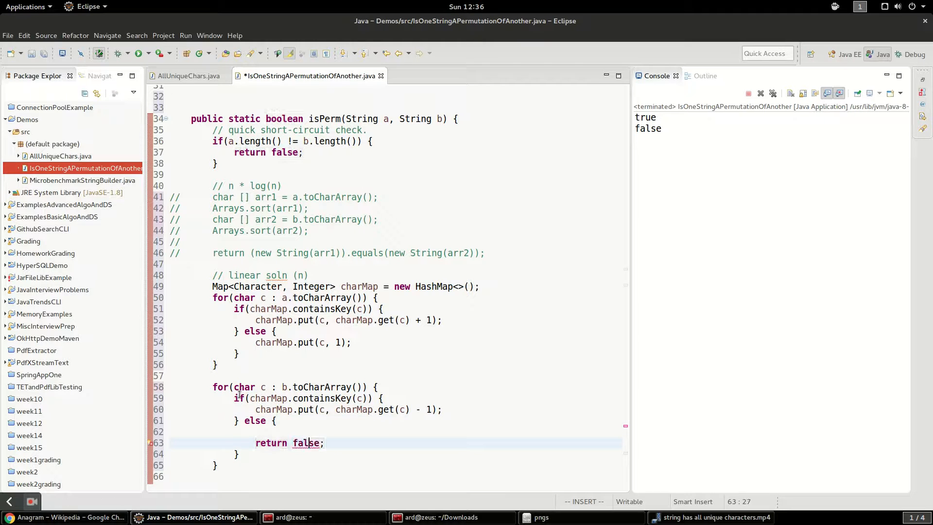
Write a // comment above return false: we are missing something in the 2nd string that the first had
{"action": "type", "text": "//"}
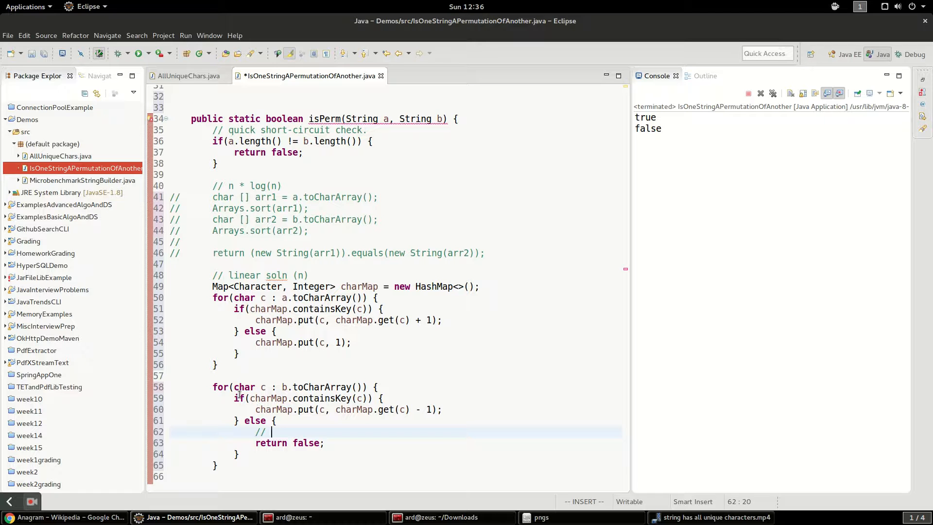
{"action": "type", "text": "if we a"}
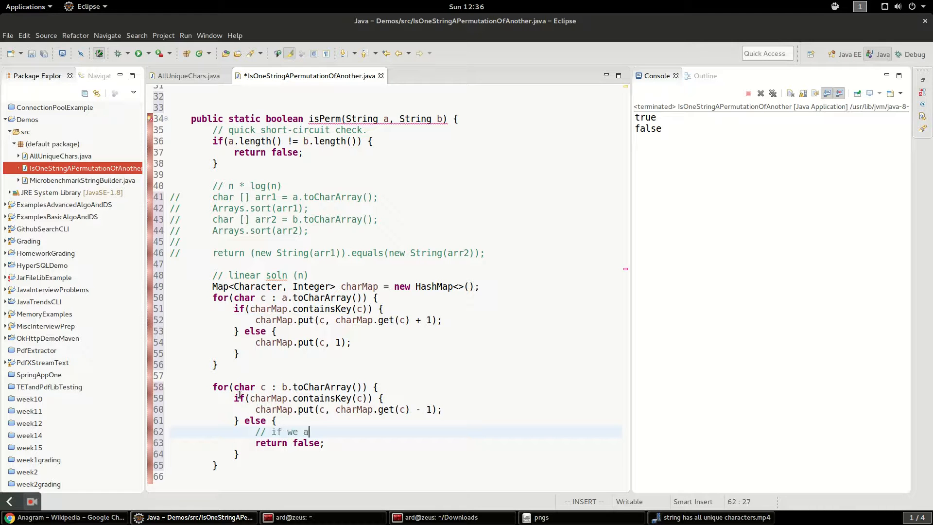
{"action": "type", "text": "re missing som"}
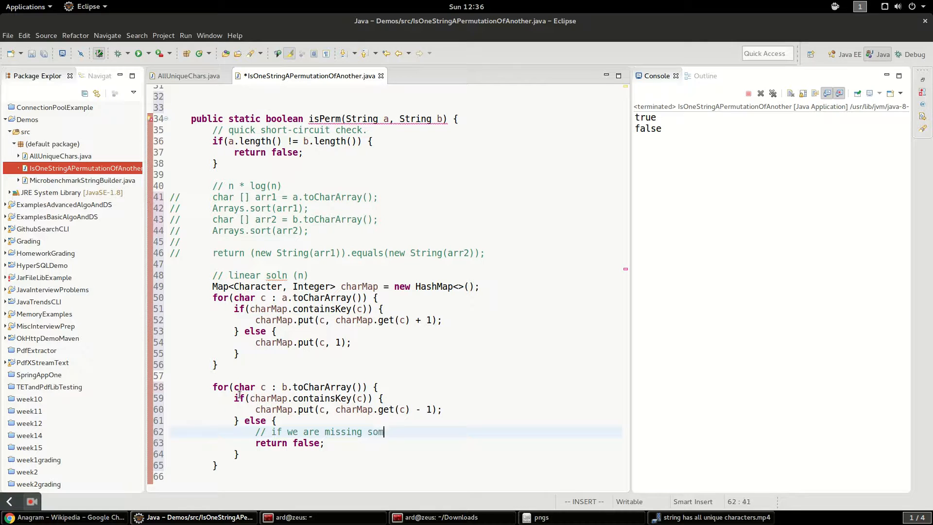
{"action": "type", "text": "ething int"}
{"action": "type", "text": "// that we had in the first."}
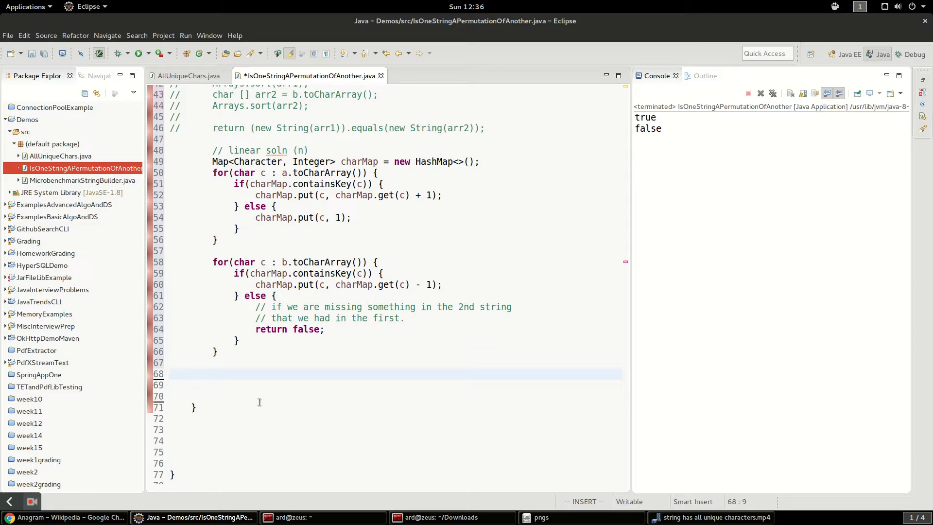
Add a loop over charMap.values() returning false when any count i != 0
{"action": "left_click", "coordinate": [212, 373]}
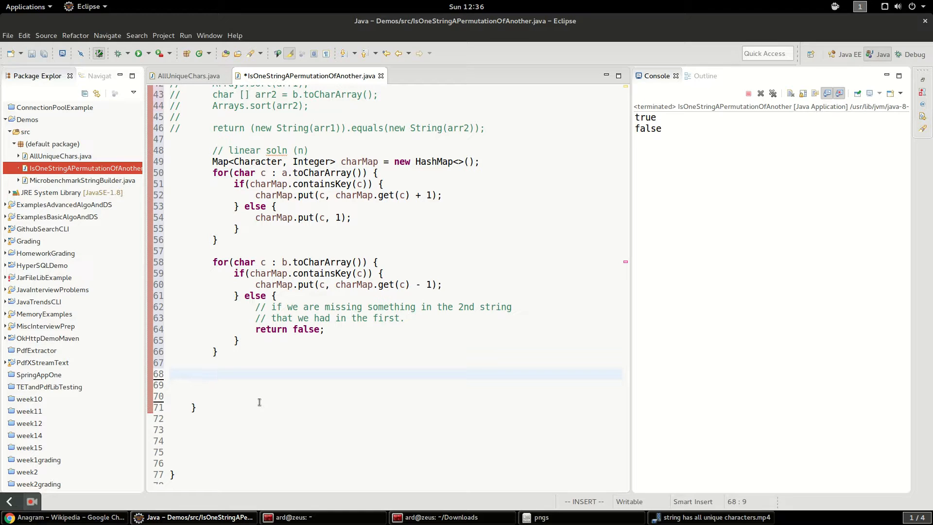
{"action": "type", "text": "for("}
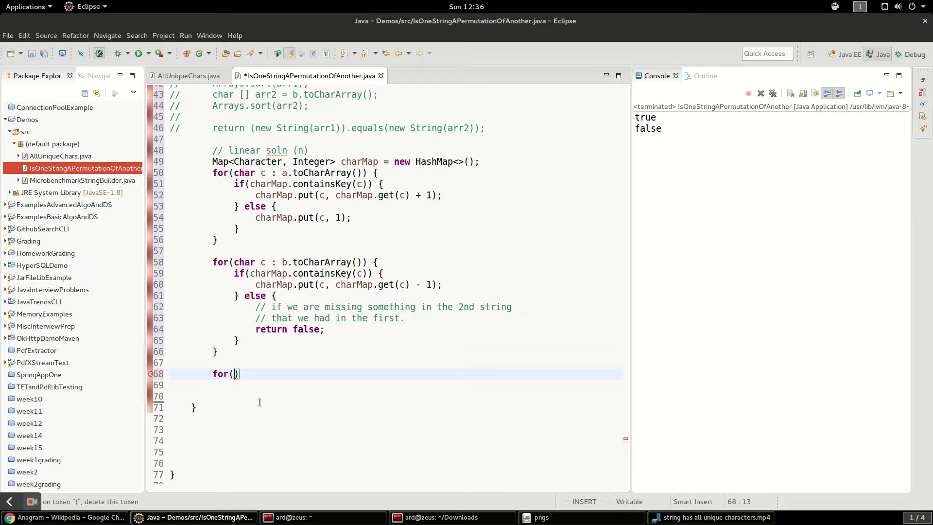
{"action": "type", "text": "int i :"}
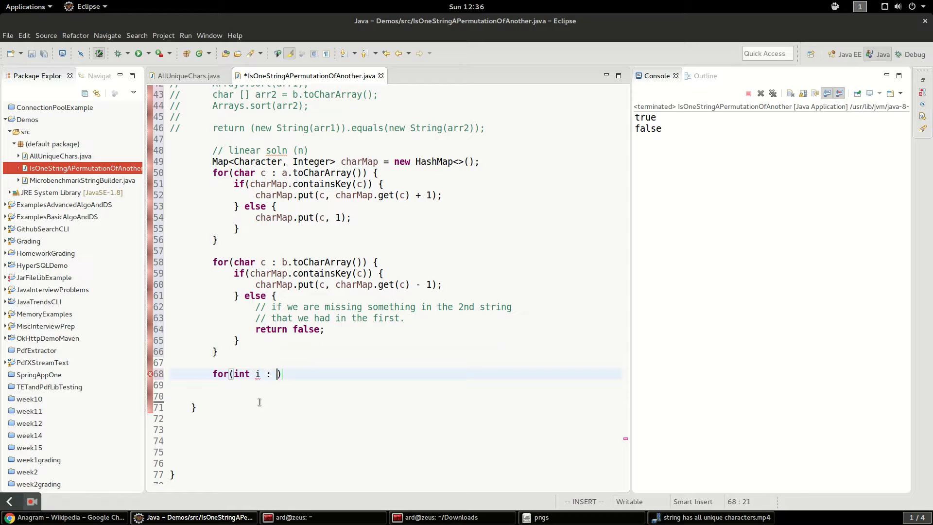
{"action": "type", "text": "charMap.values("}
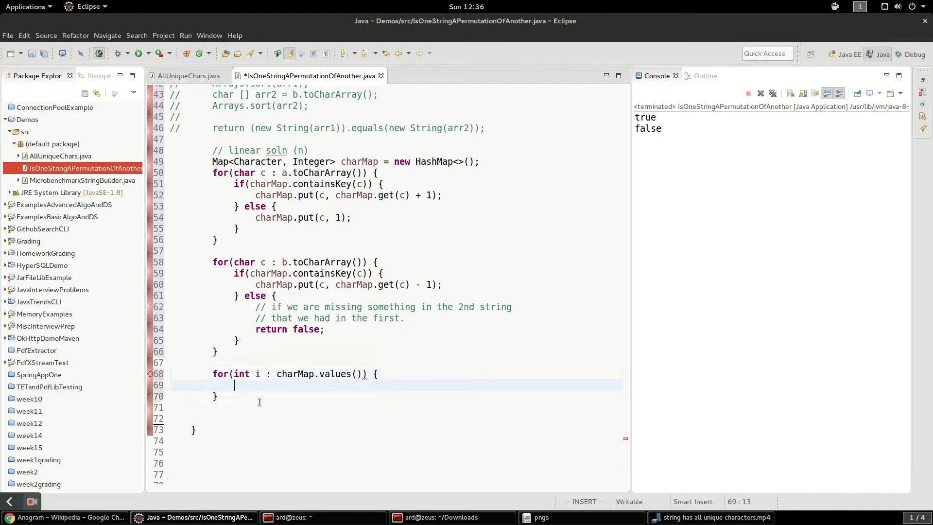
{"action": "type", "text": "if(i !="}
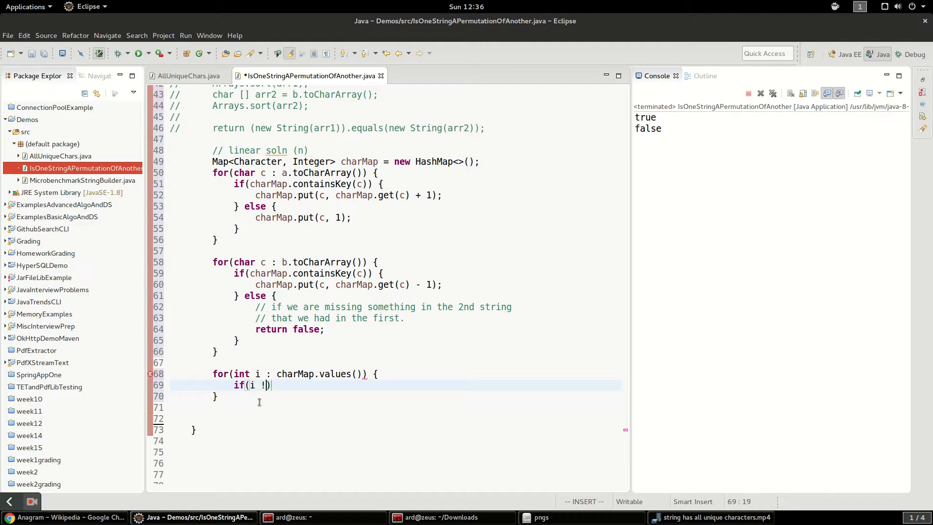
{"action": "type", "text": "= 0)"}
{"action": "type", "text": "return g"}
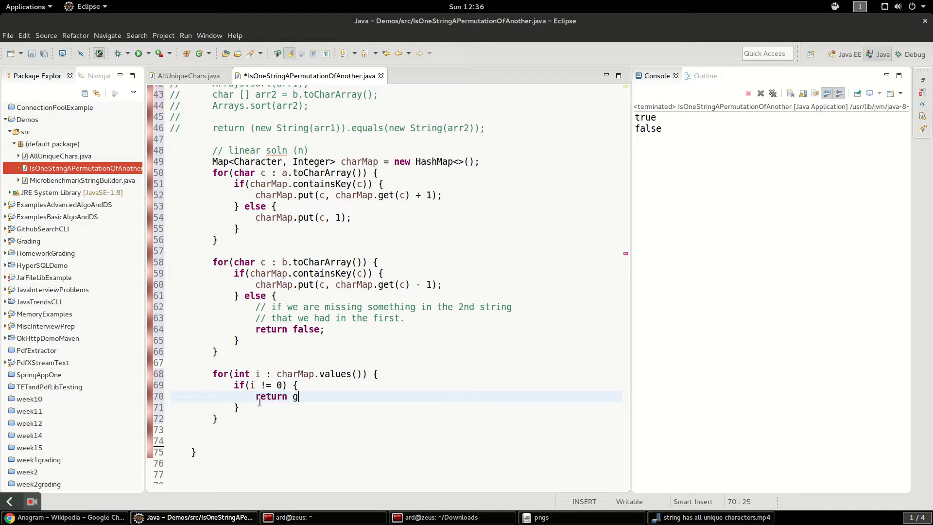
{"action": "type", "text": "false;"}
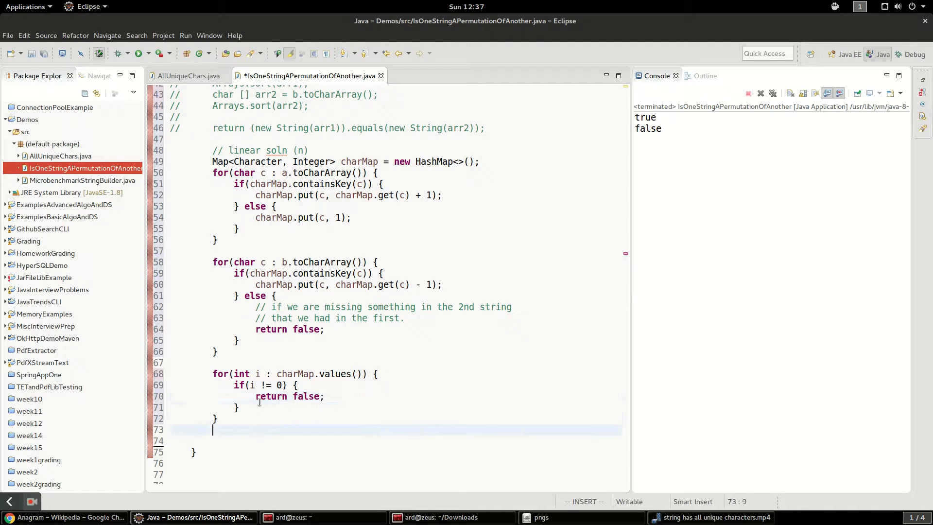
End isPerm with return true and save the file
{"action": "type", "text": "return tru"}
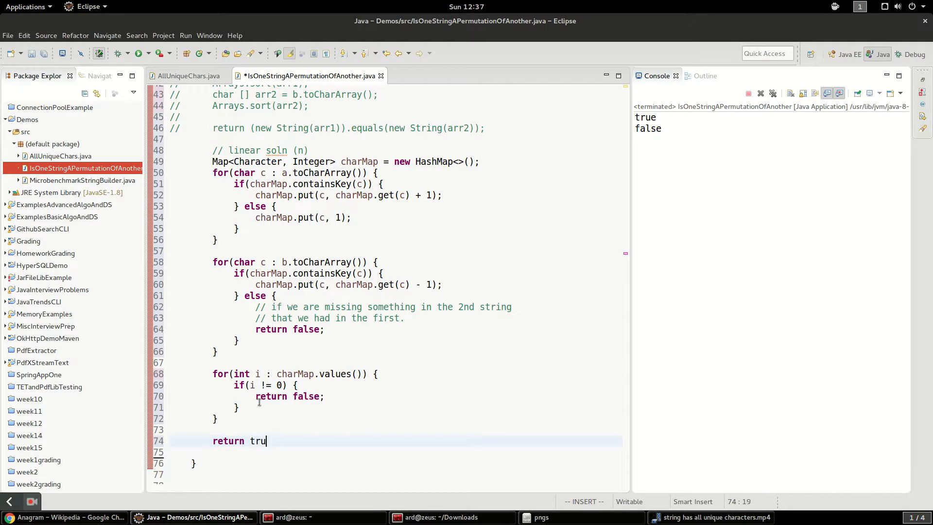
{"action": "type", "text": "e;"}
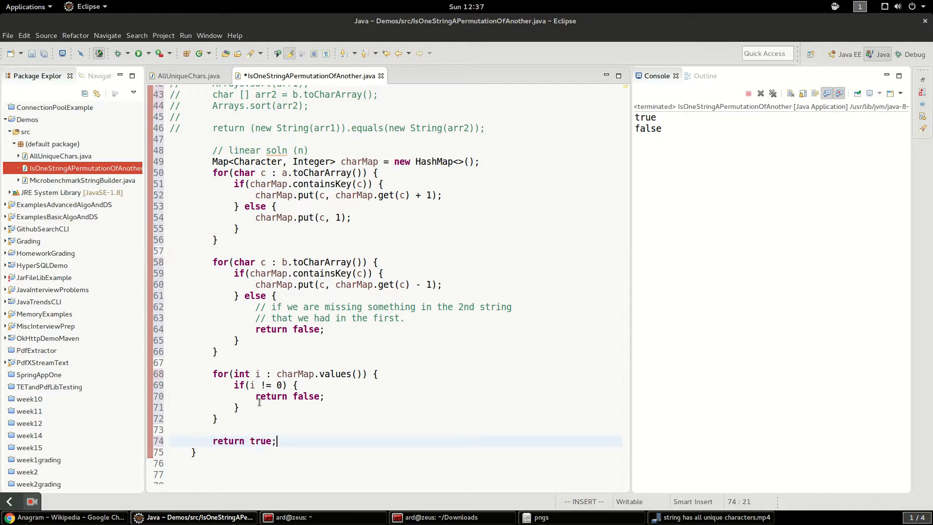
{"action": "key", "text": "ctrl+s"}
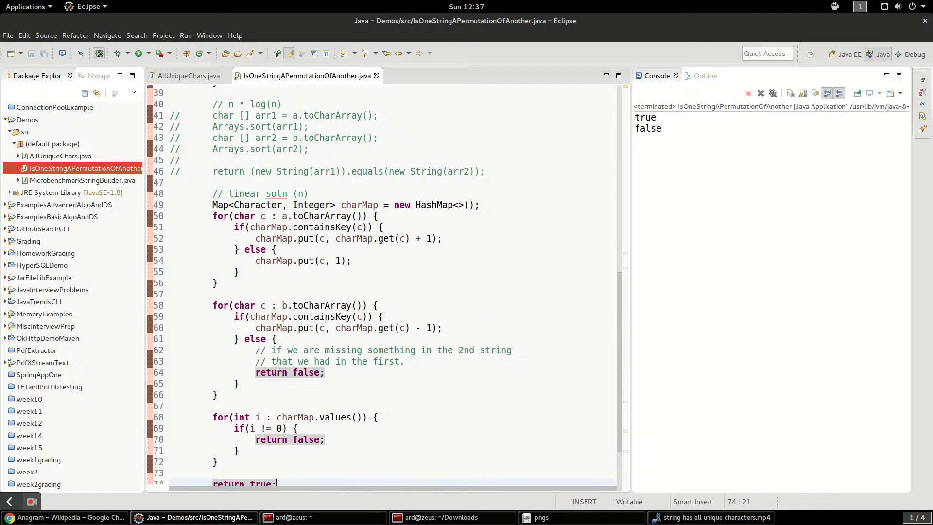
Add the complexity comment // 3 * n --> n after the values loop
{"action": "left_click", "coordinate": [303, 317]}
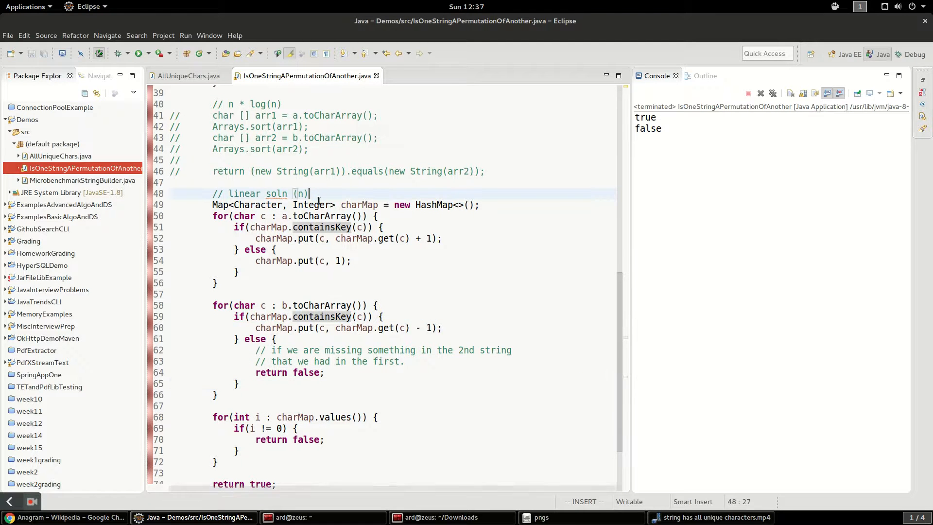
{"action": "left_click", "coordinate": [245, 183]}
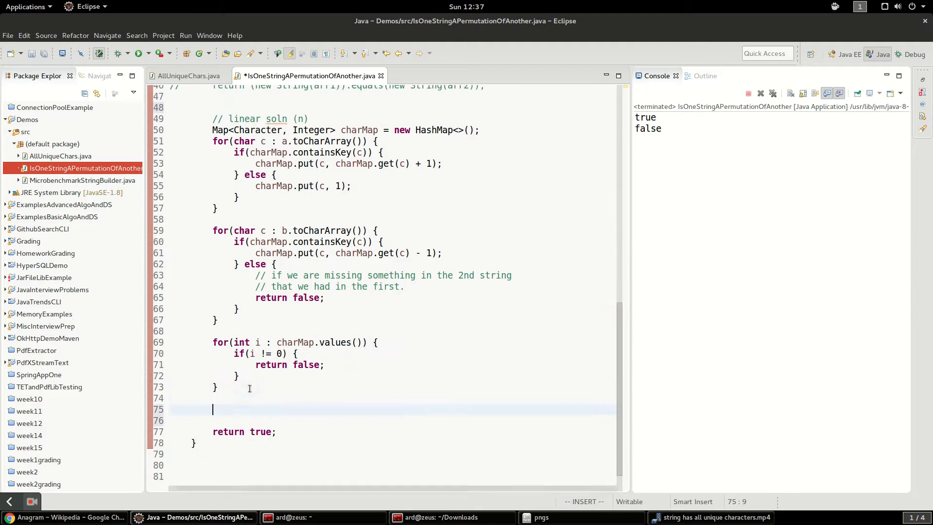
{"action": "type", "text": "//"}
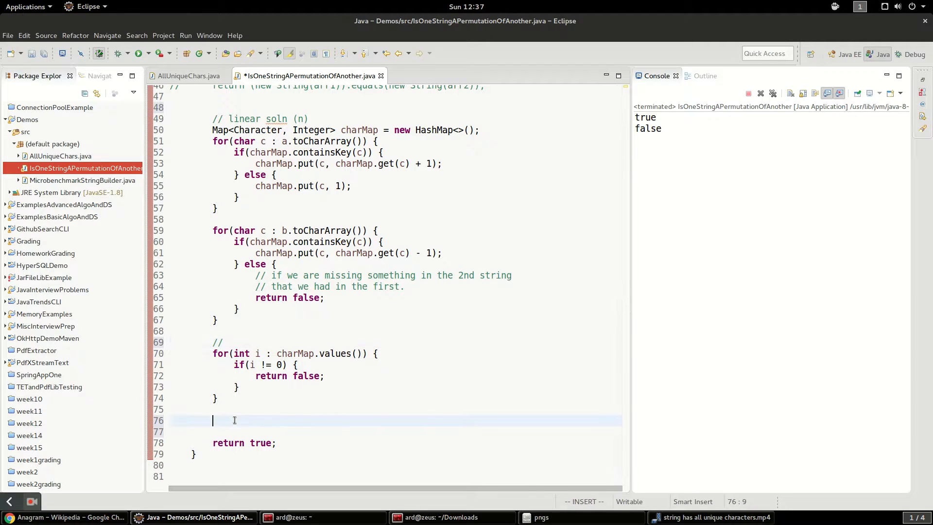
{"action": "type", "text": "3 * n"}
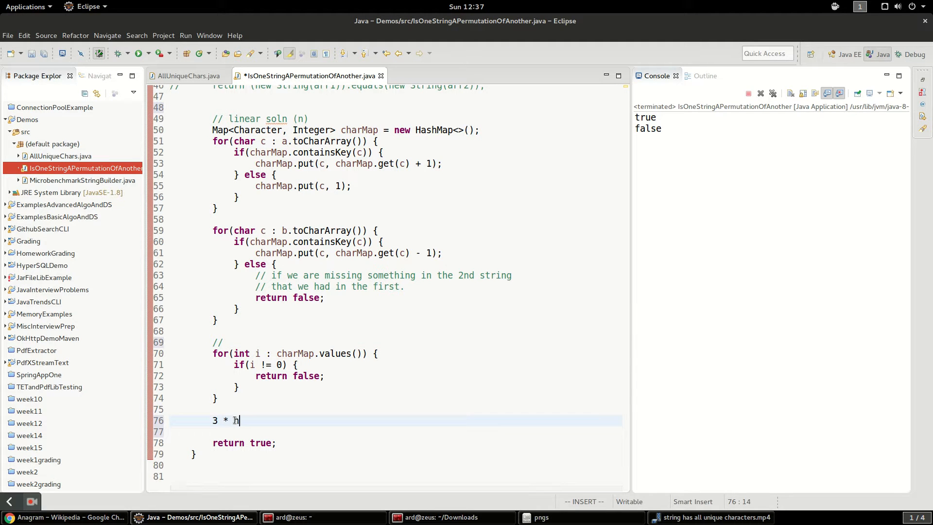
{"action": "type", "text": "--> n"}
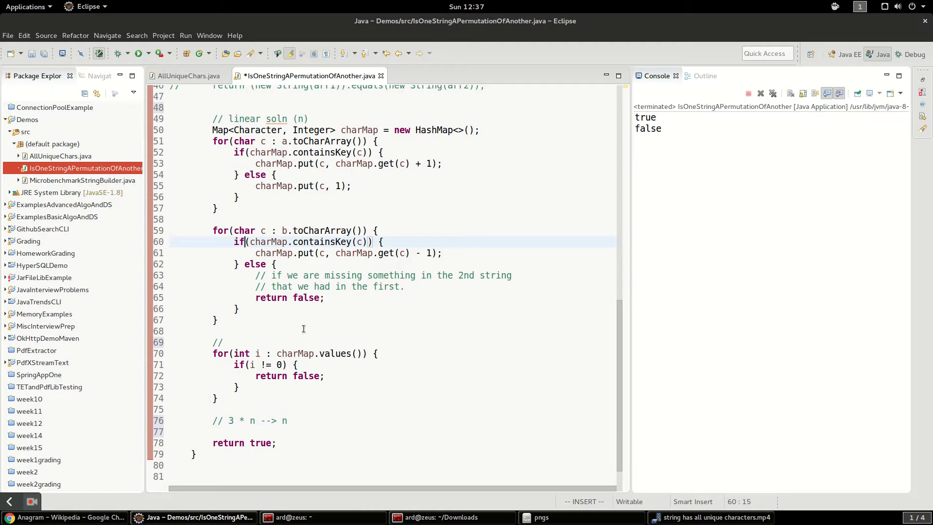
{"action": "mouse_move", "coordinate": [307, 435]}
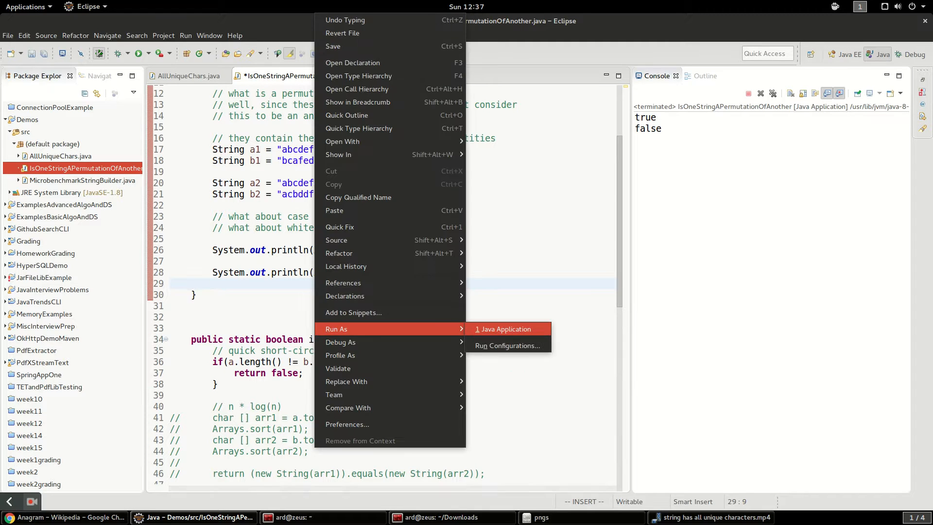
Run the file as a Java Application and view the console output true then false
{"action": "left_click", "coordinate": [505, 329]}
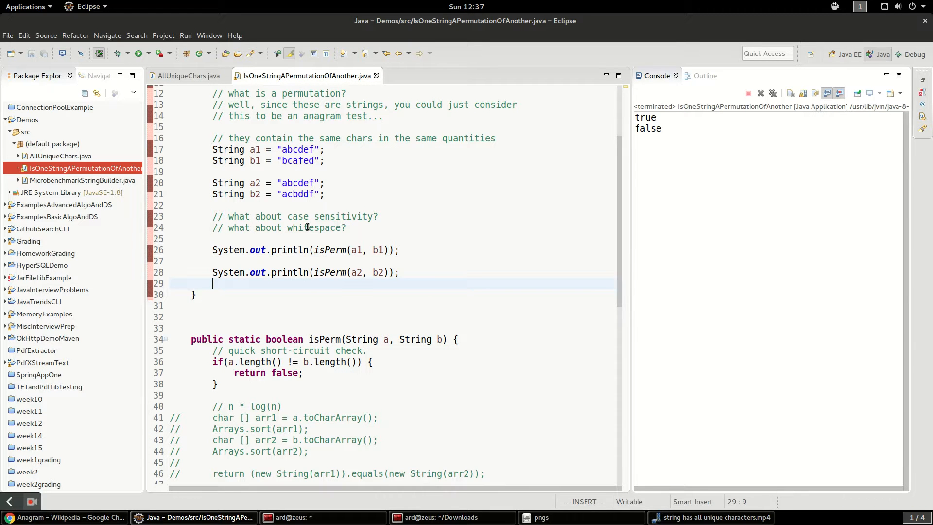
{"action": "scroll", "scroll_direction": "down", "scroll_amount": 3}
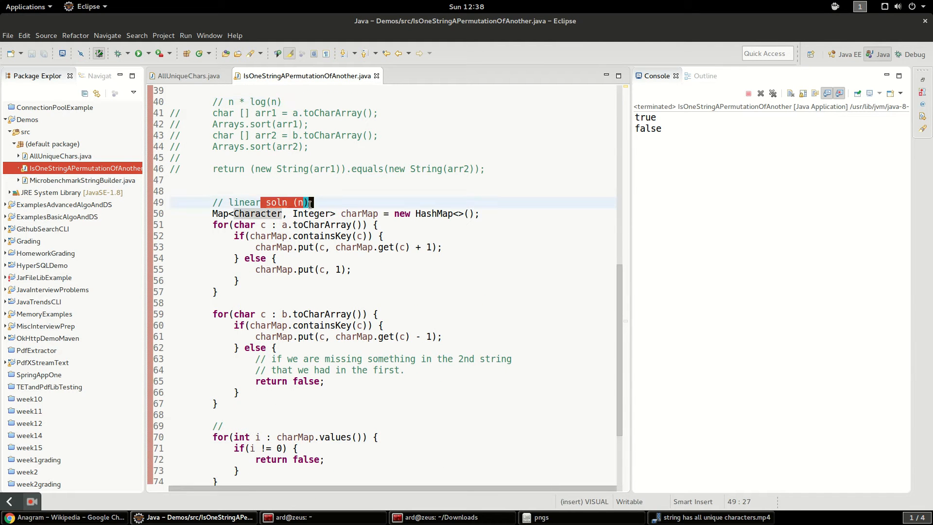
{"action": "scroll", "scroll_direction": "down", "scroll_amount": 3}
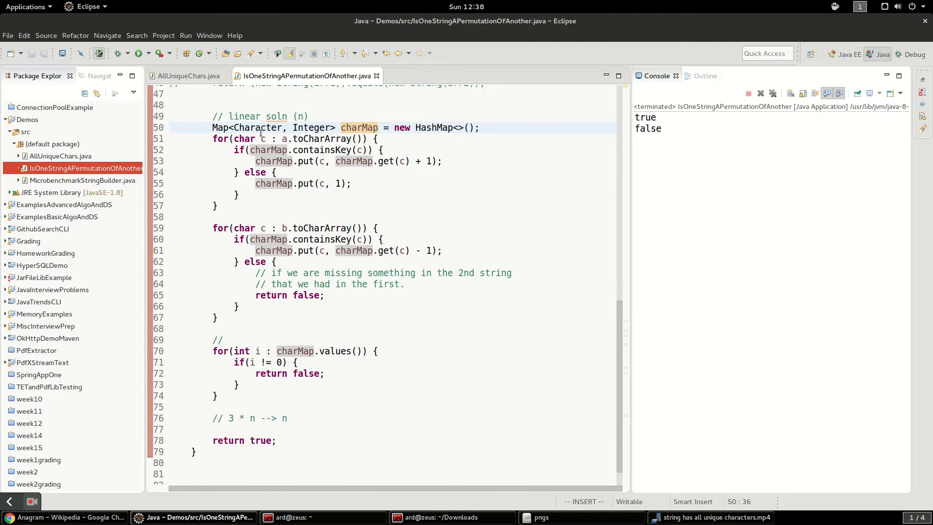
{"action": "mouse_move", "coordinate": [322, 332]}
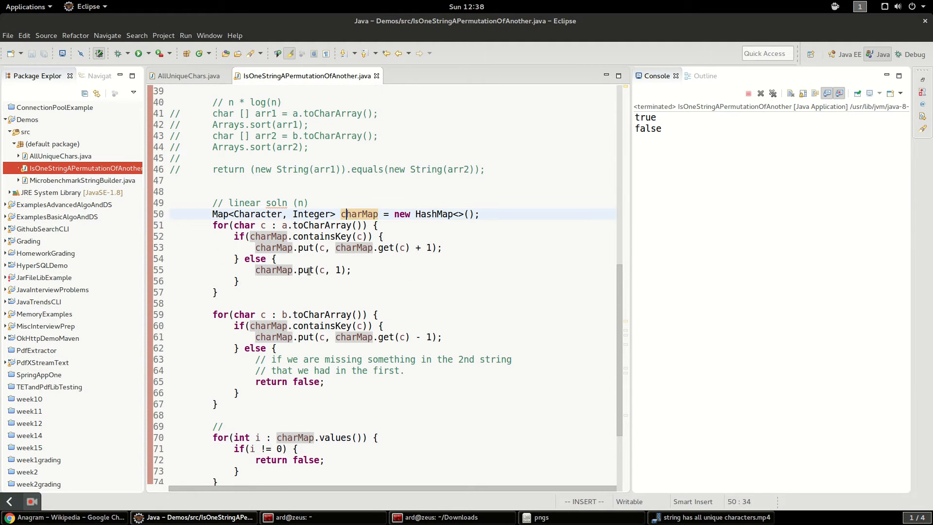
{"action": "left_click", "coordinate": [298, 292]}
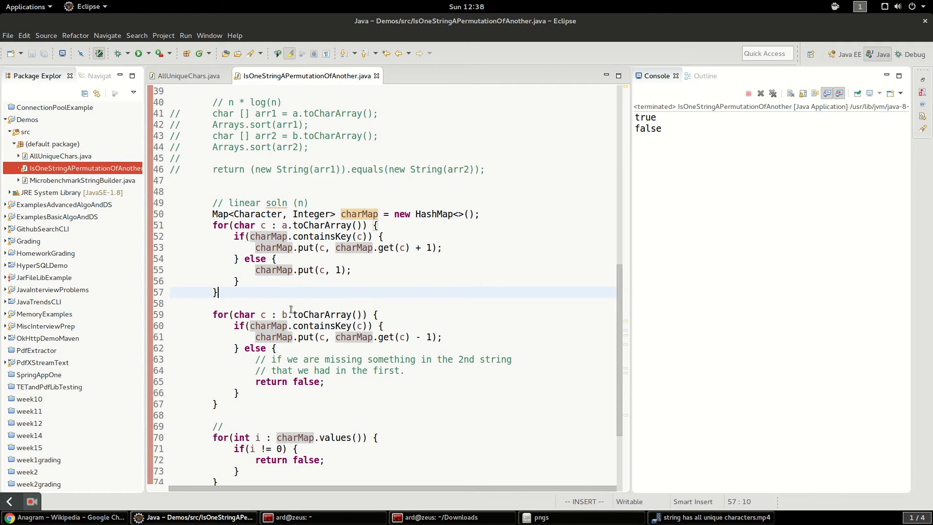
{"action": "mouse_move", "coordinate": [303, 305]}
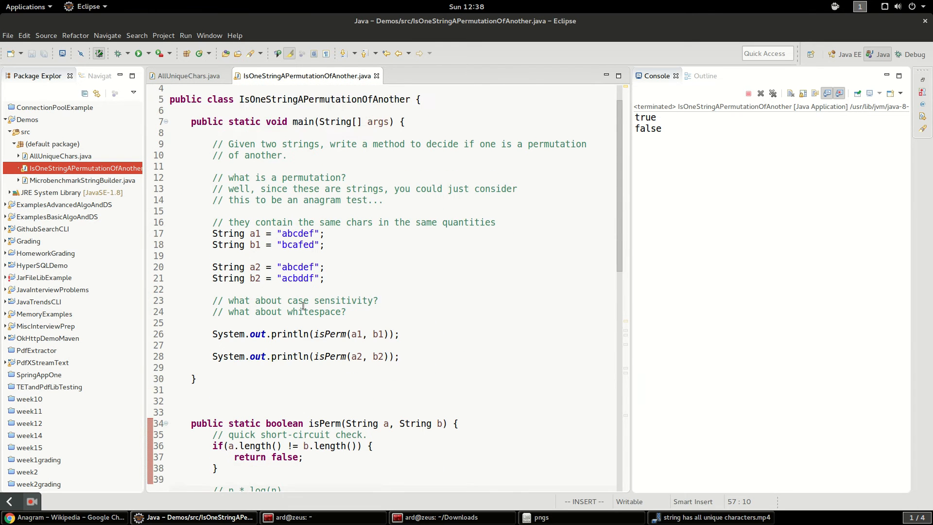
{"action": "scroll", "scroll_direction": "down", "scroll_amount": 3}
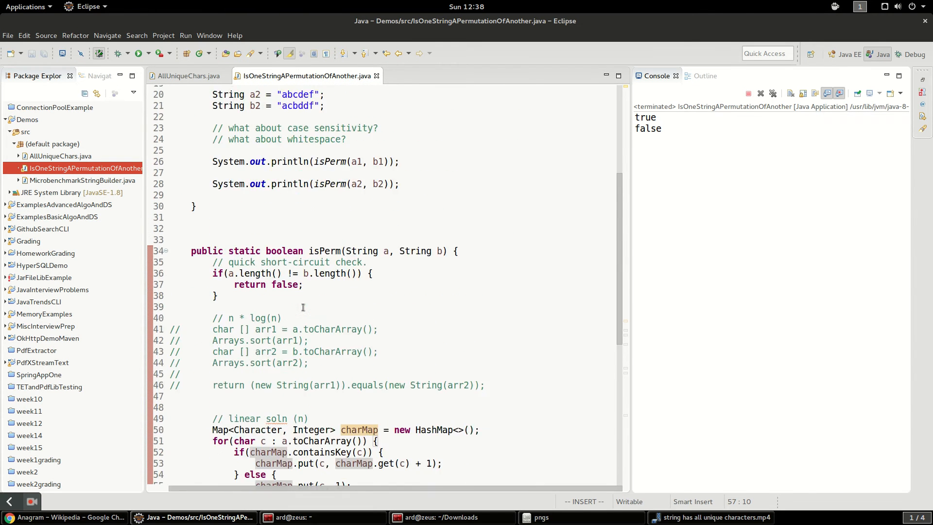
{"action": "scroll", "scroll_direction": "down", "scroll_amount": 3}
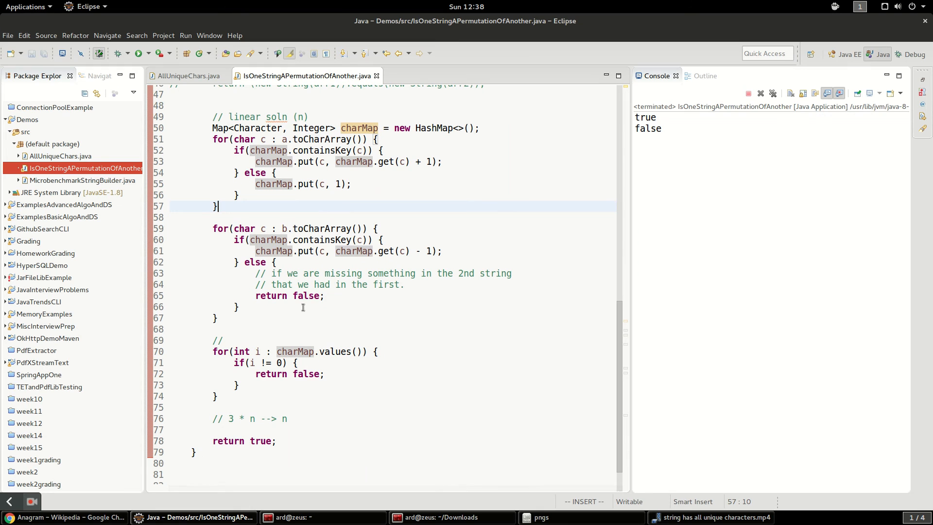